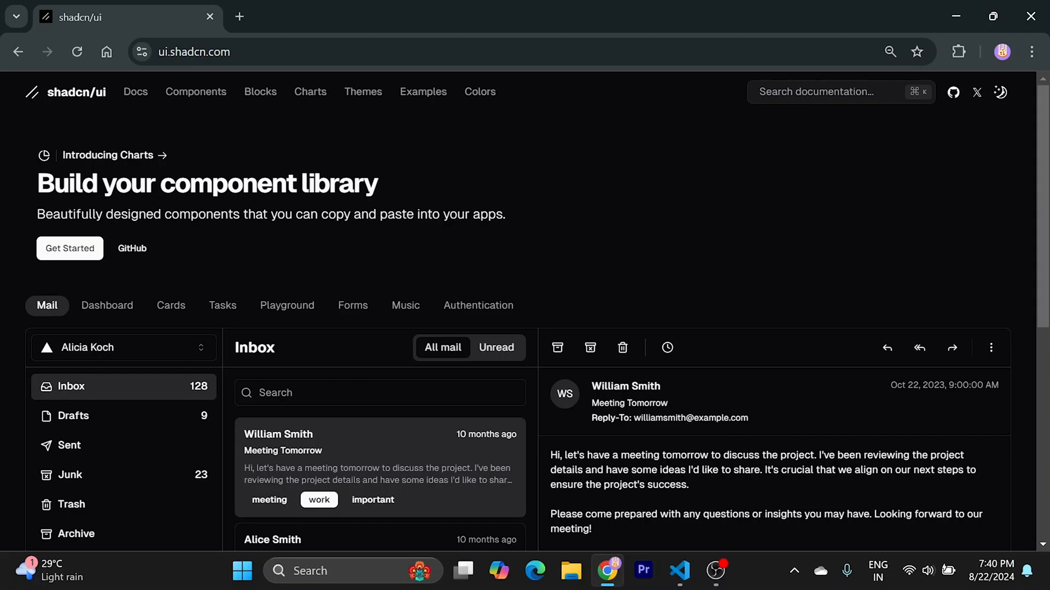
mouse_move(136, 144)
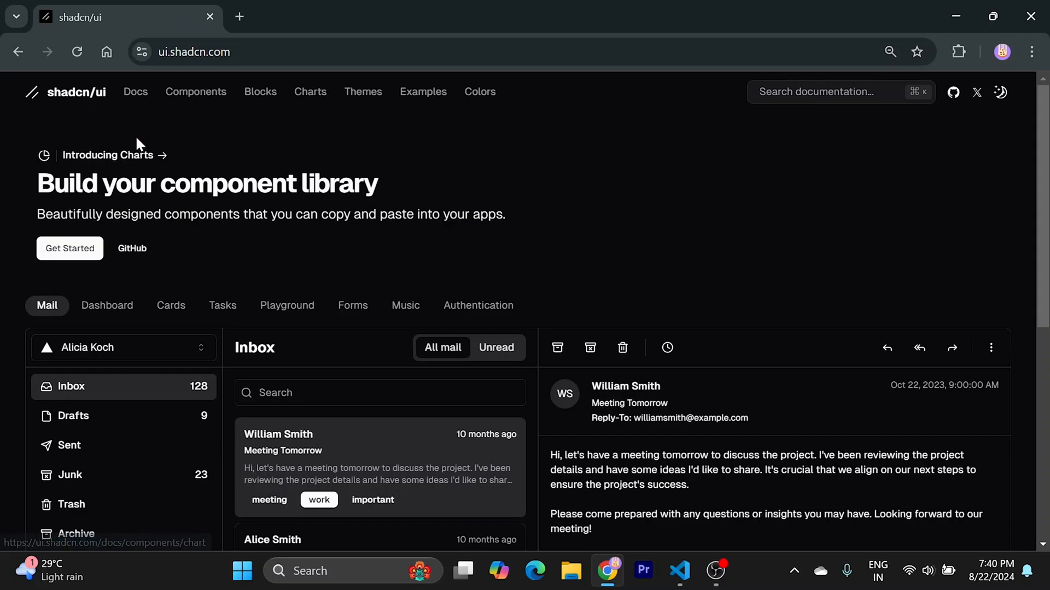
mouse_move(136, 97)
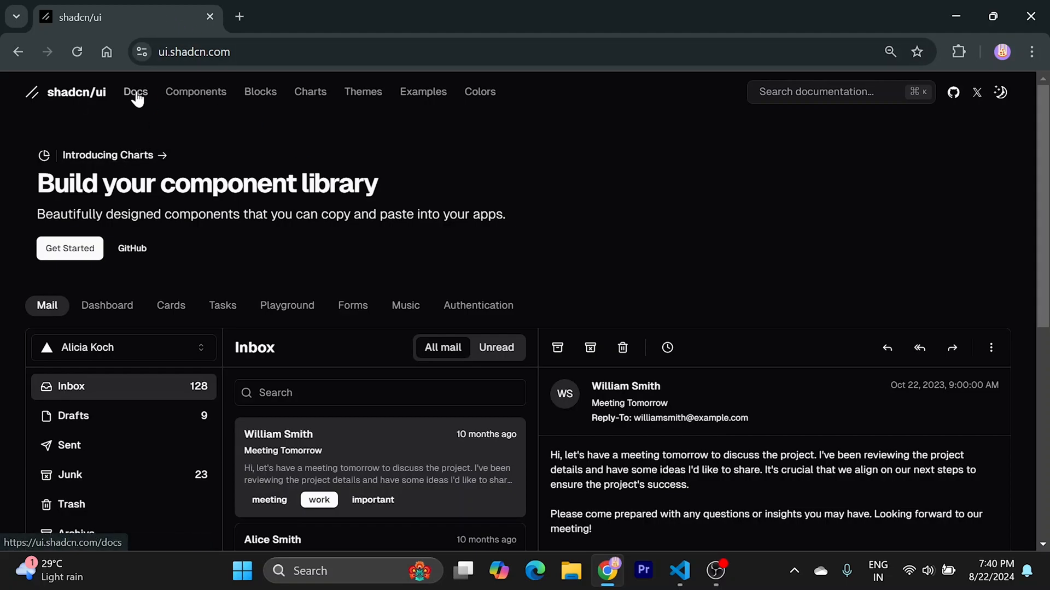
Step: Copy the npm create vite@latest command from the shadcn/ui Vite installation guide
click(136, 92)
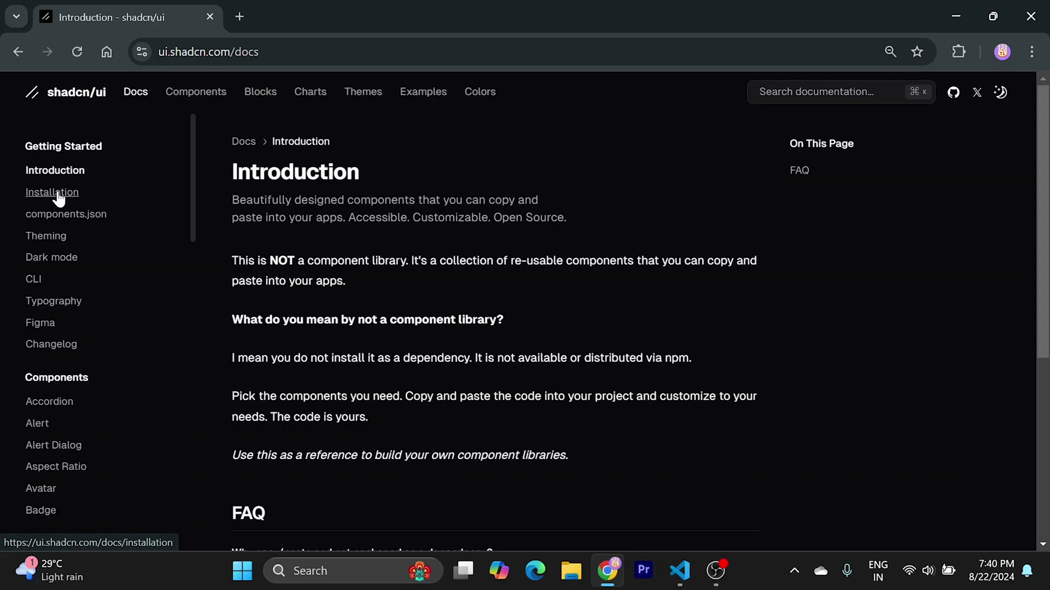
click(52, 191)
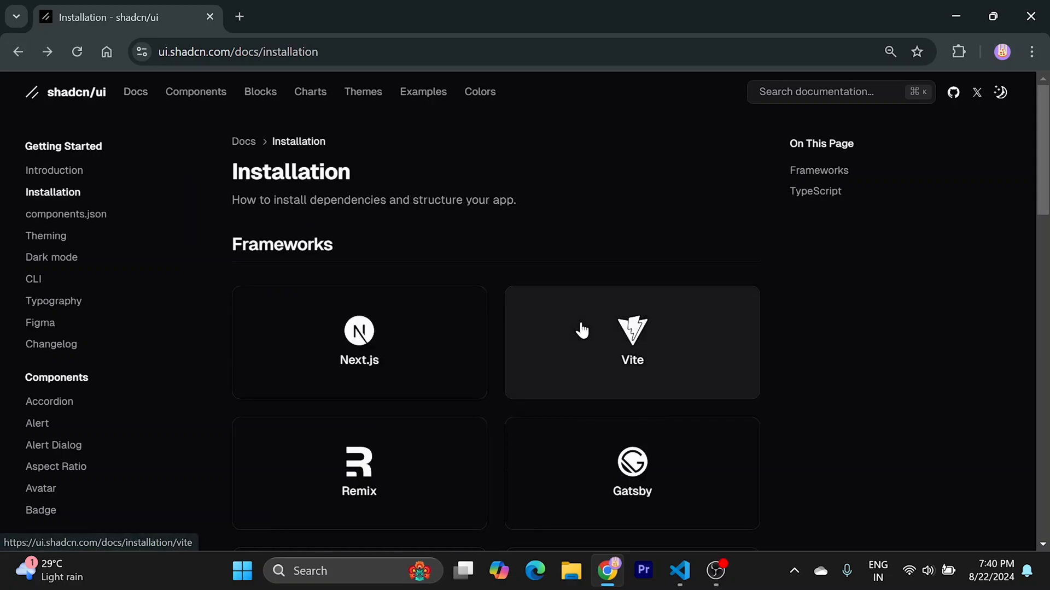
click(632, 341)
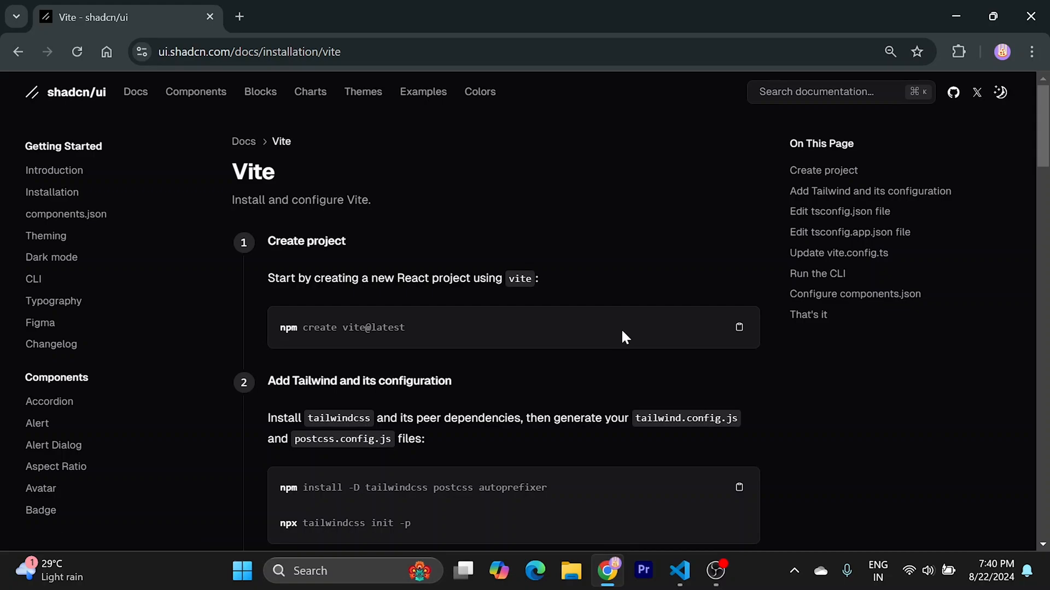
click(739, 327)
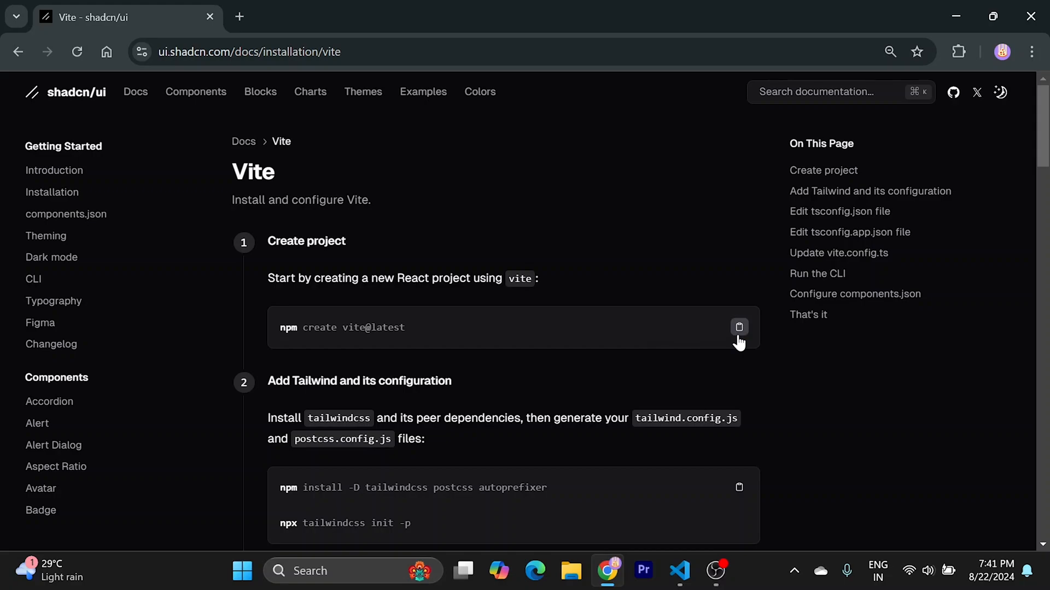
click(739, 327)
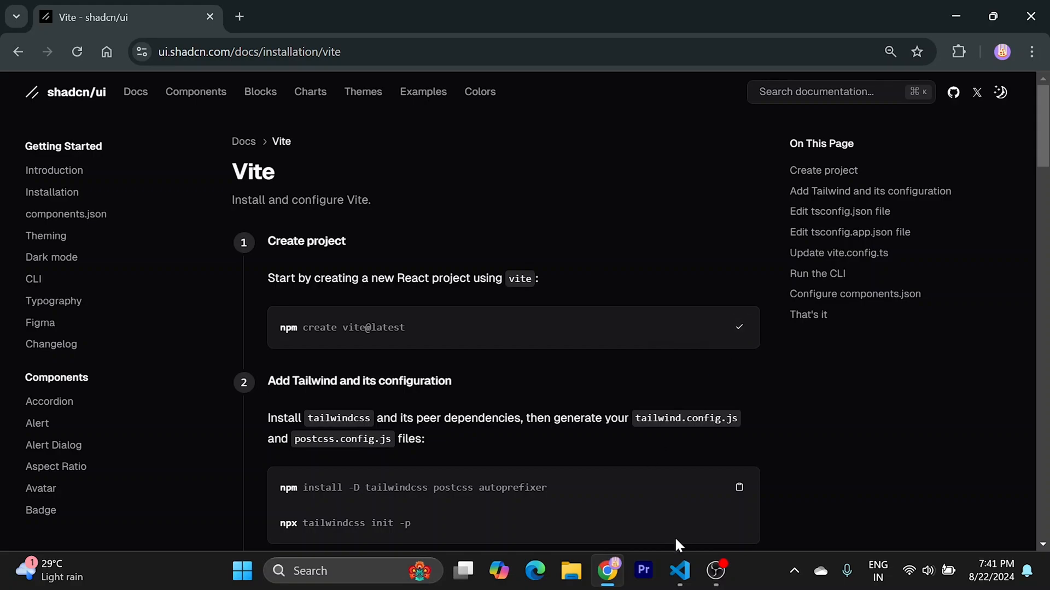
click(680, 570)
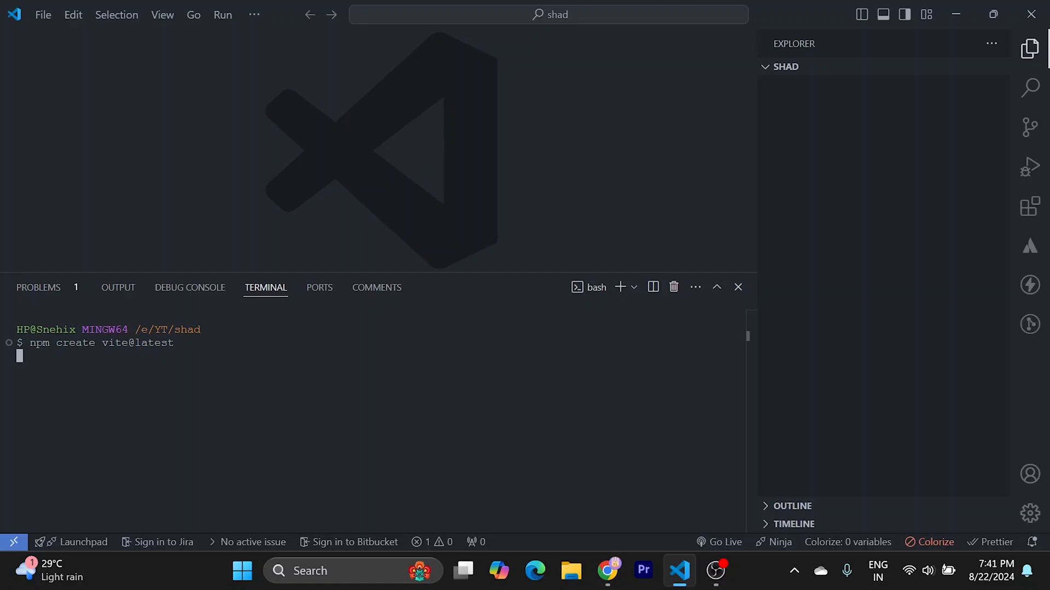
Step: Create Vite project 'project1' with React and JavaScript, cd into it, and run npm i
key(Enter)
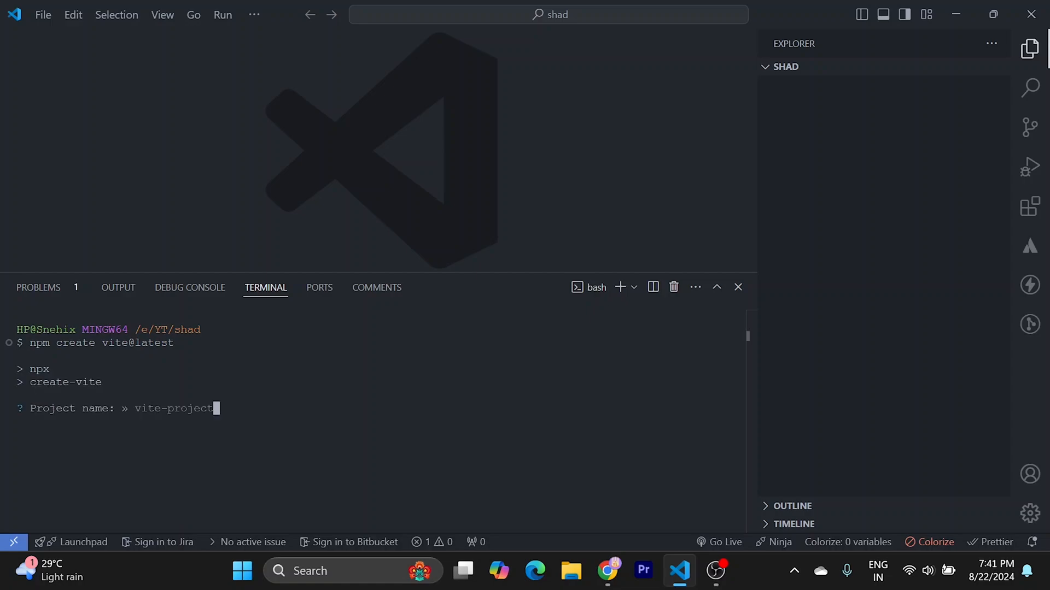
text(project1)
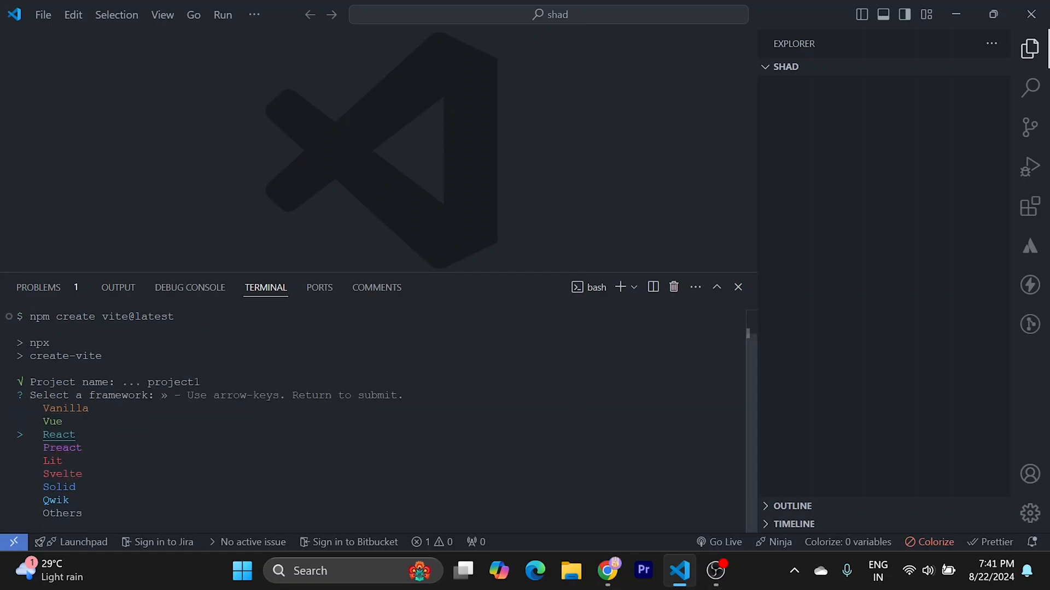
key(Enter)
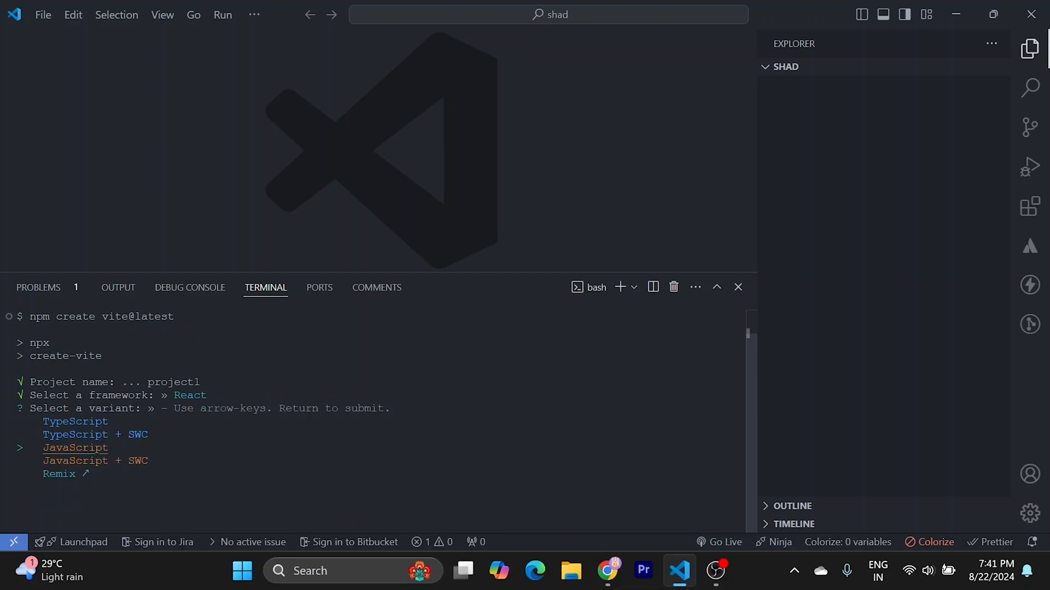
key(Enter)
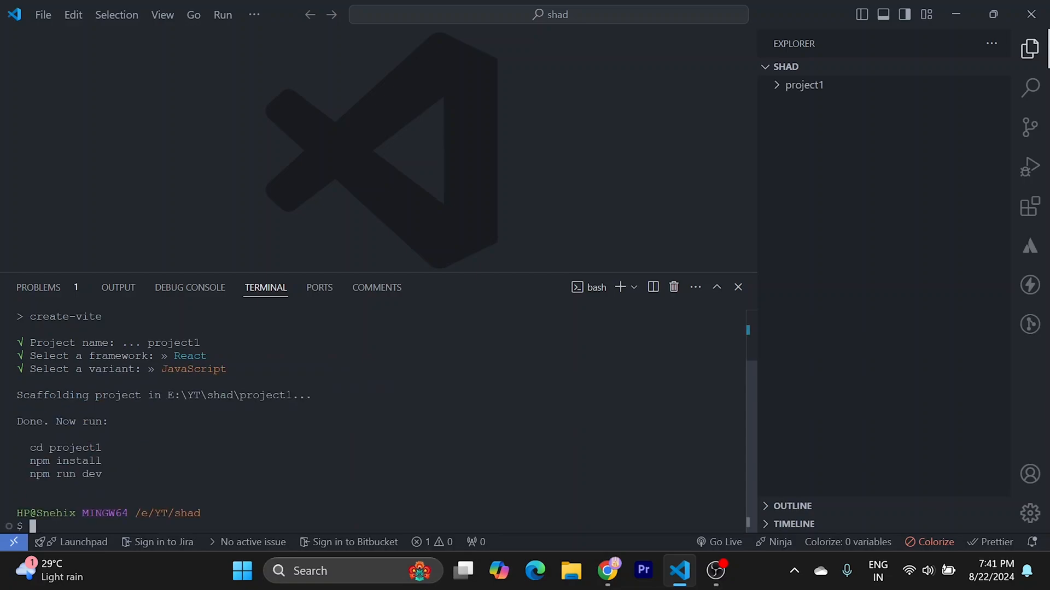
text(cd project1/)
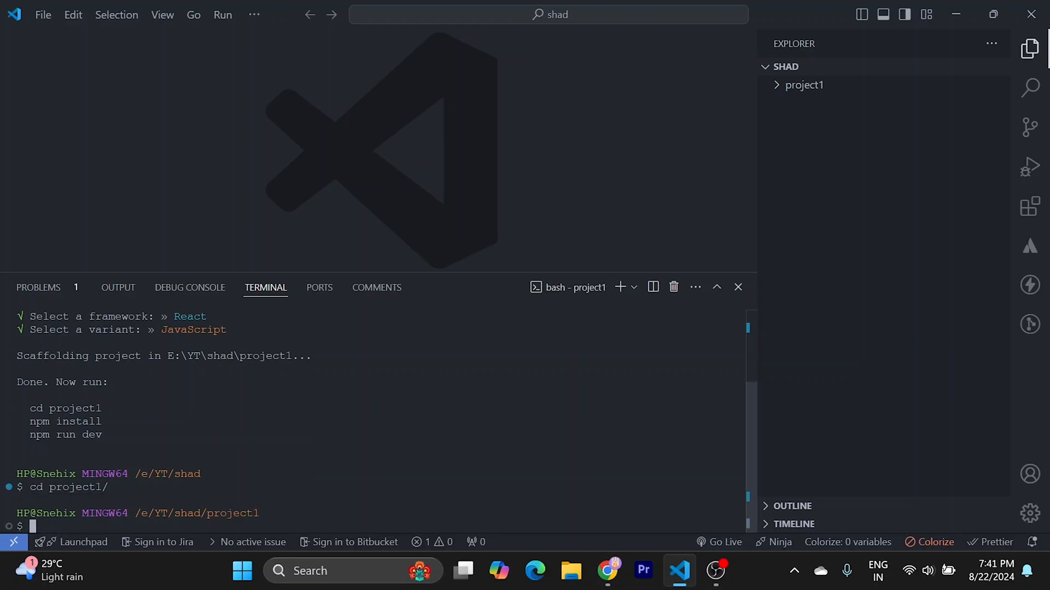
text(npm i)
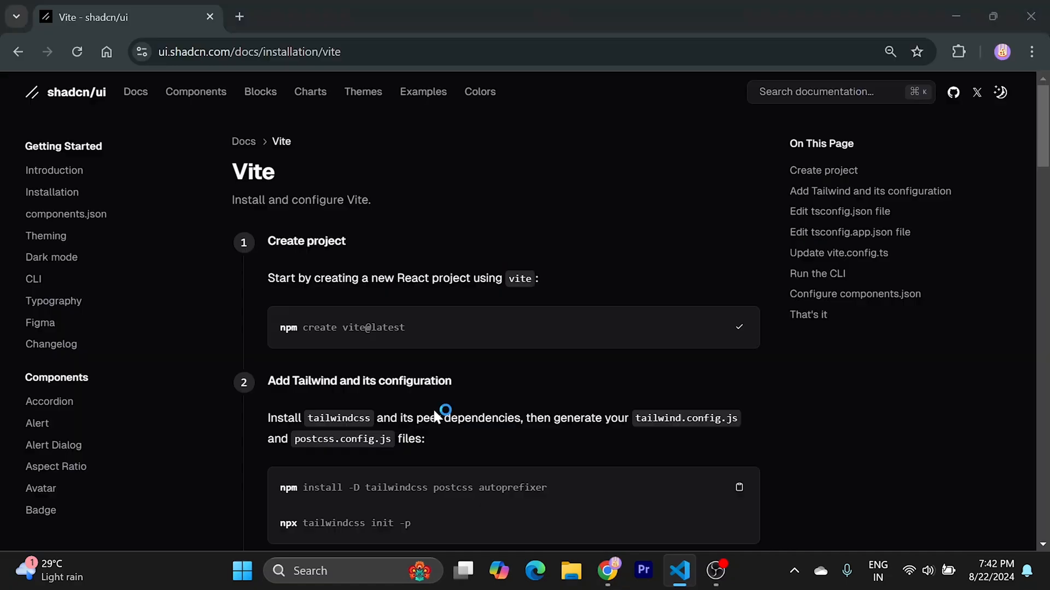
Step: Install tailwindcss, postcss and autoprefixer as dev dependencies
scroll(down, 3)
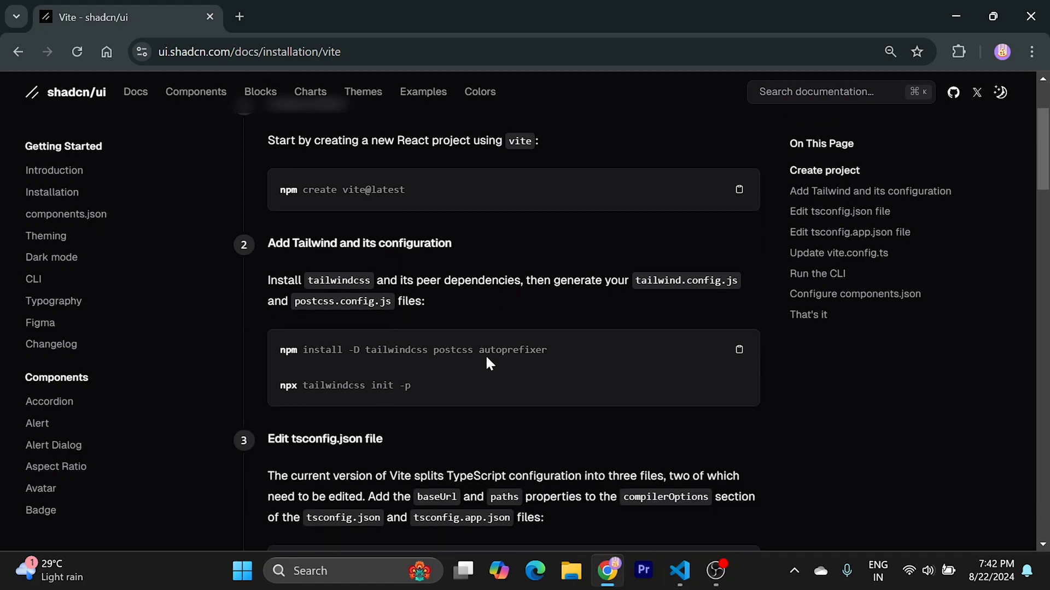
mouse_move(561, 358)
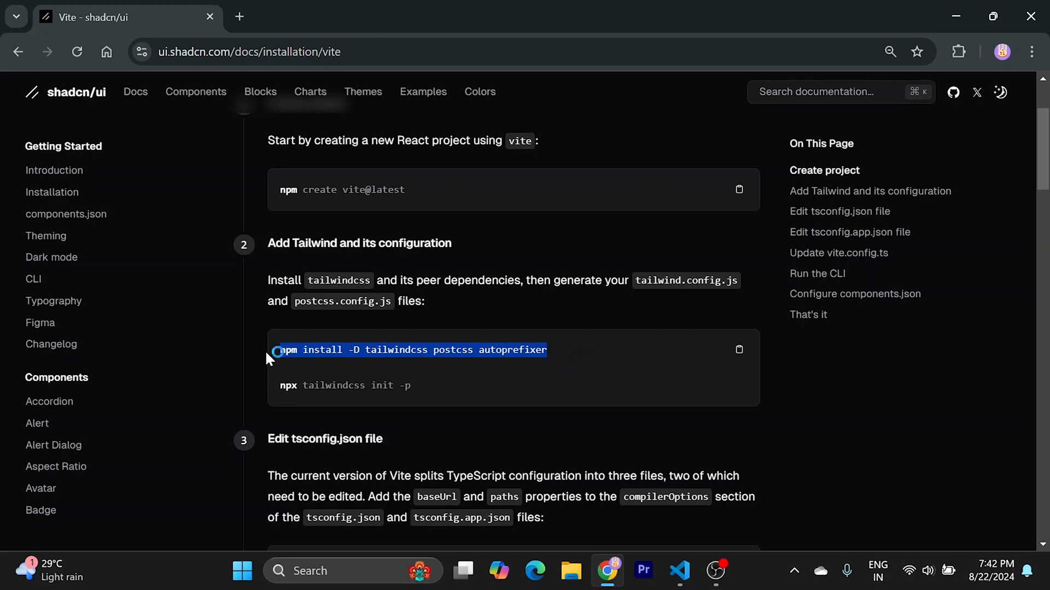
click(680, 570)
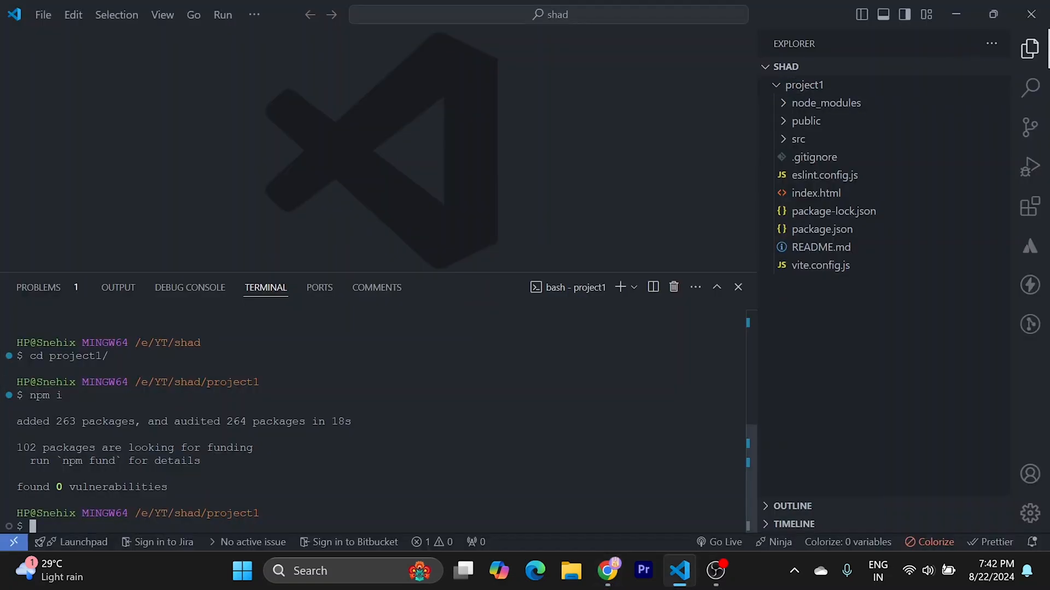
text(npm install -D tailwindcss postcss autoprefixer)
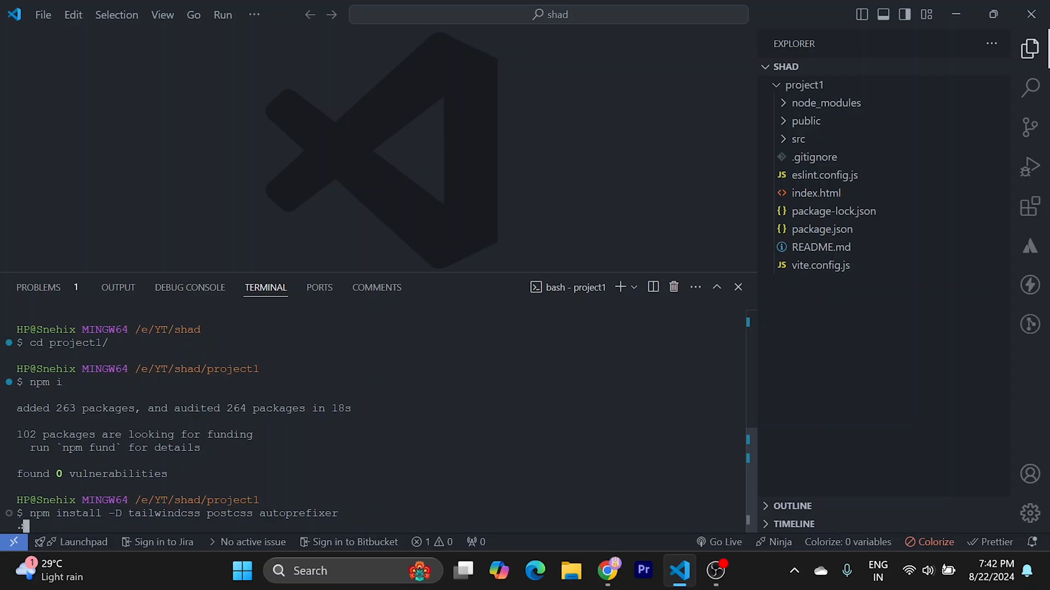
key(Enter)
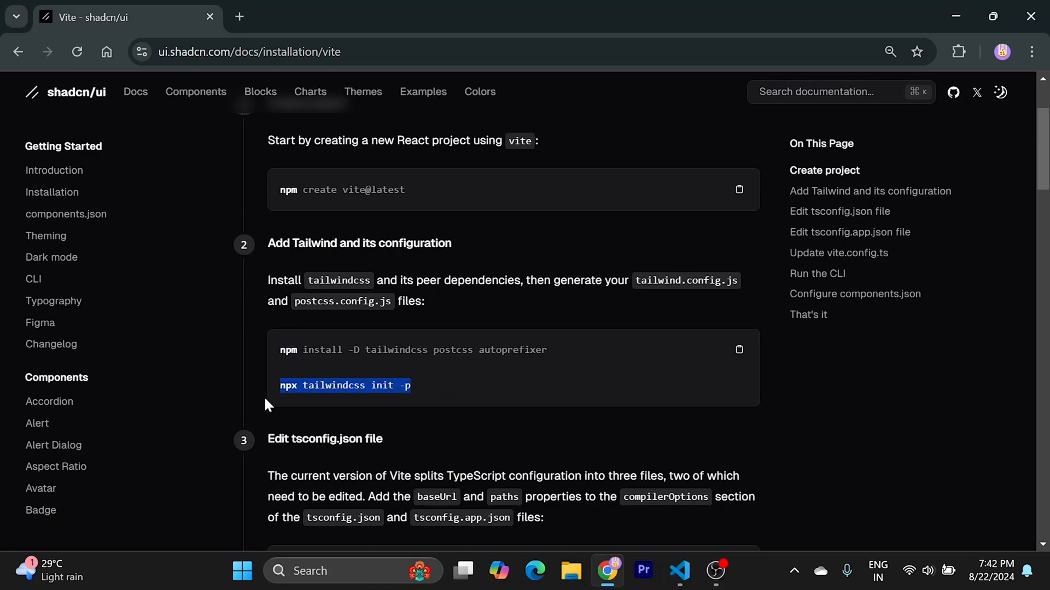
Step: Generate the Tailwind and PostCSS config files with npx tailwindcss init -p
click(276, 399)
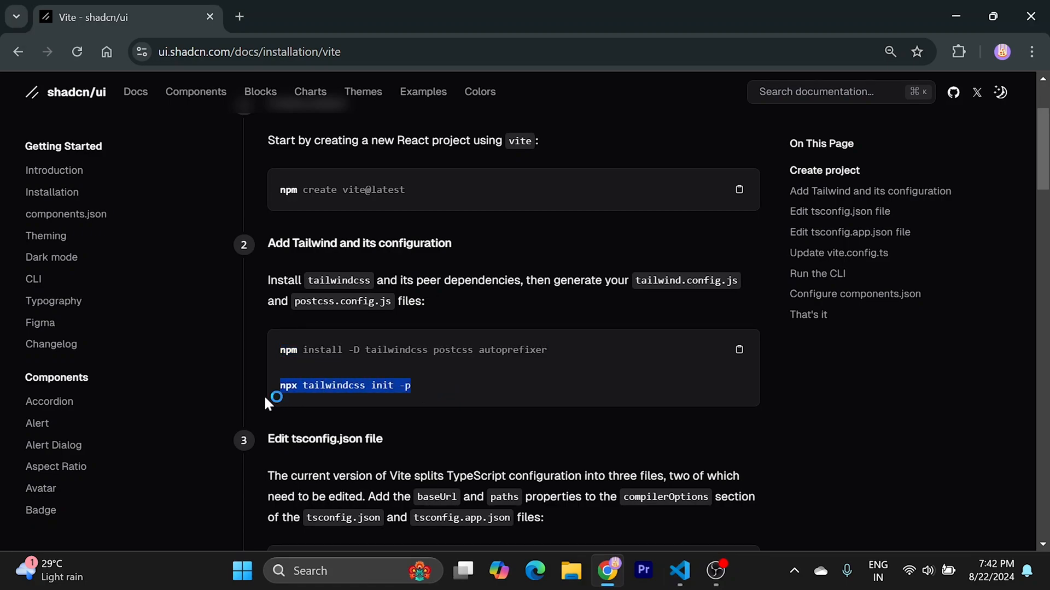
click(679, 570)
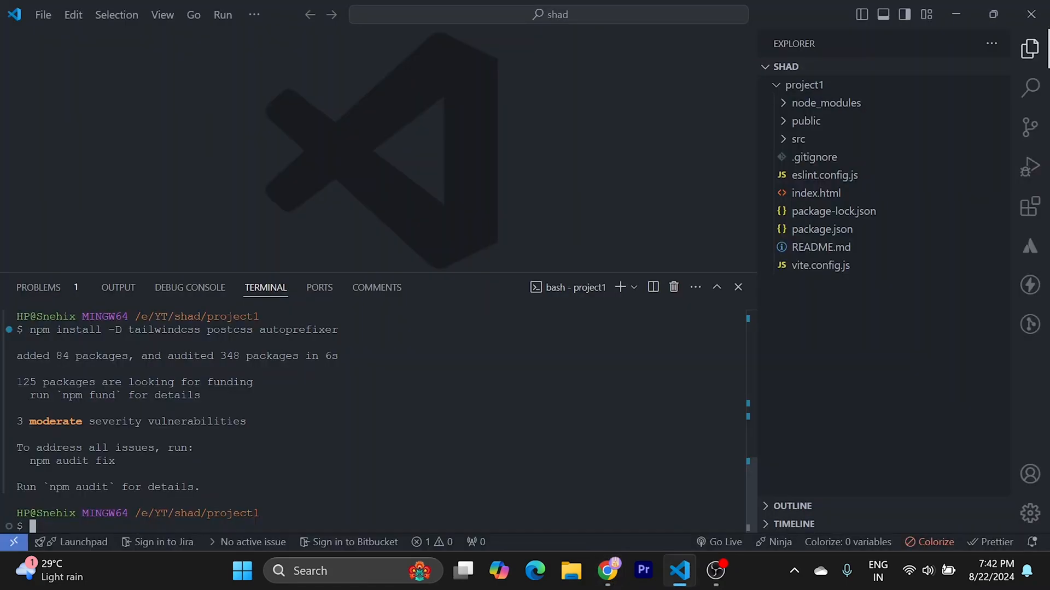
click(607, 571)
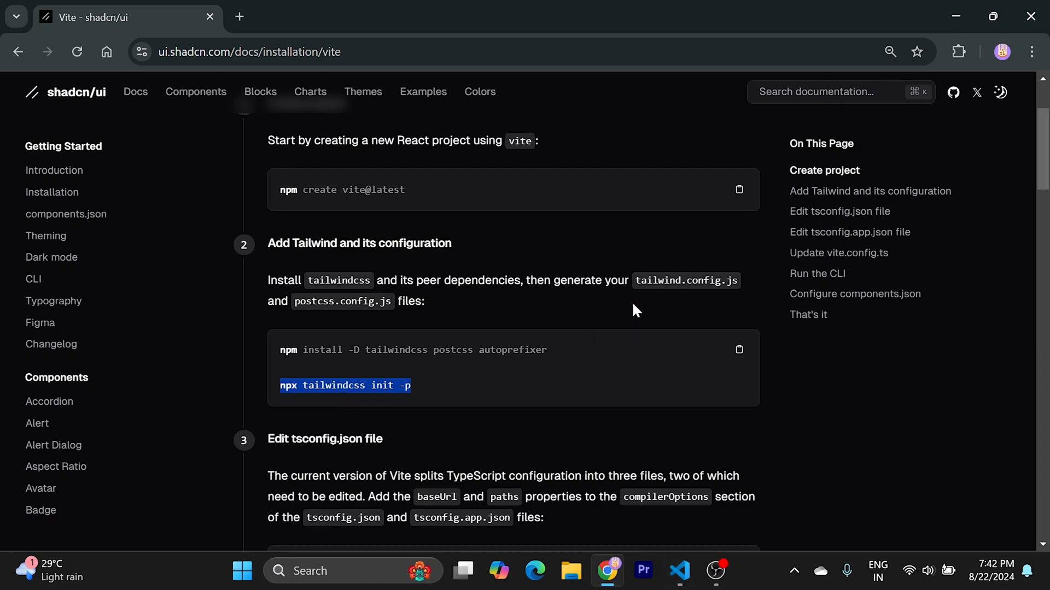
click(679, 571)
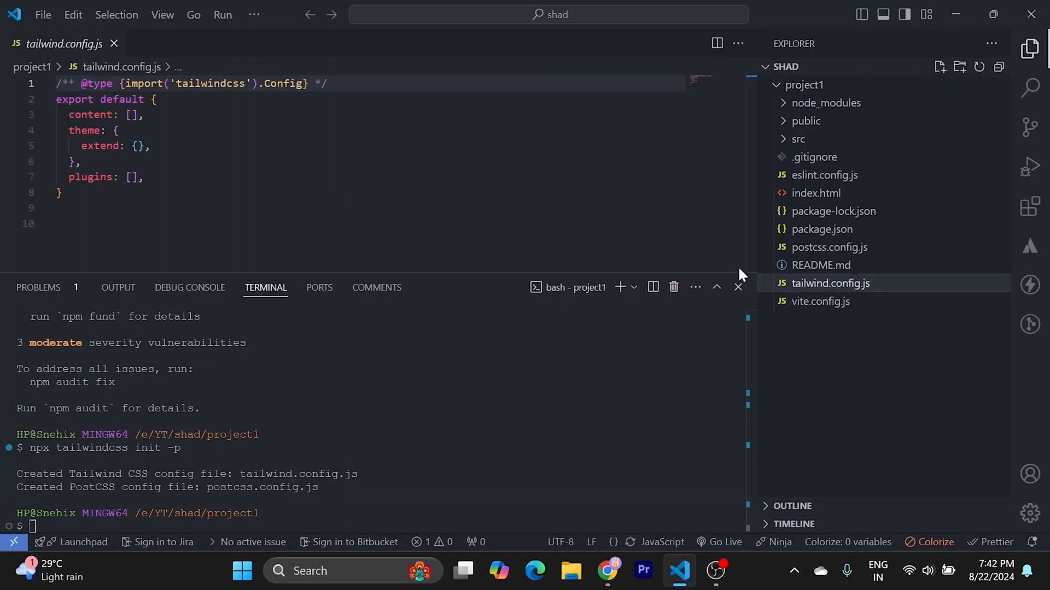
Step: Create an empty jsconfig.json in project1 and copy the path-alias snippet from the docs
click(607, 571)
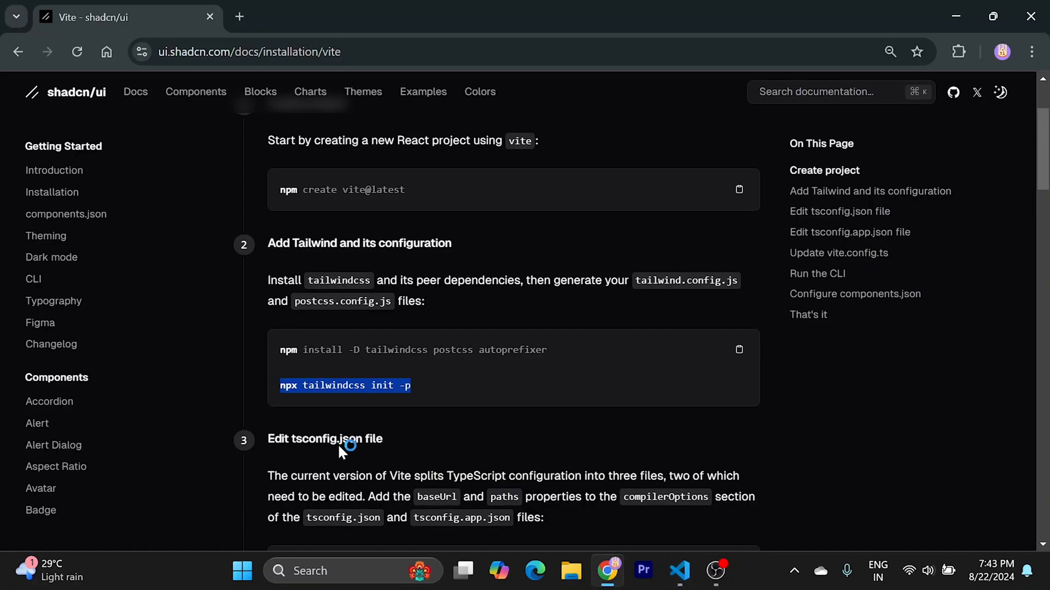
scroll(down, 3)
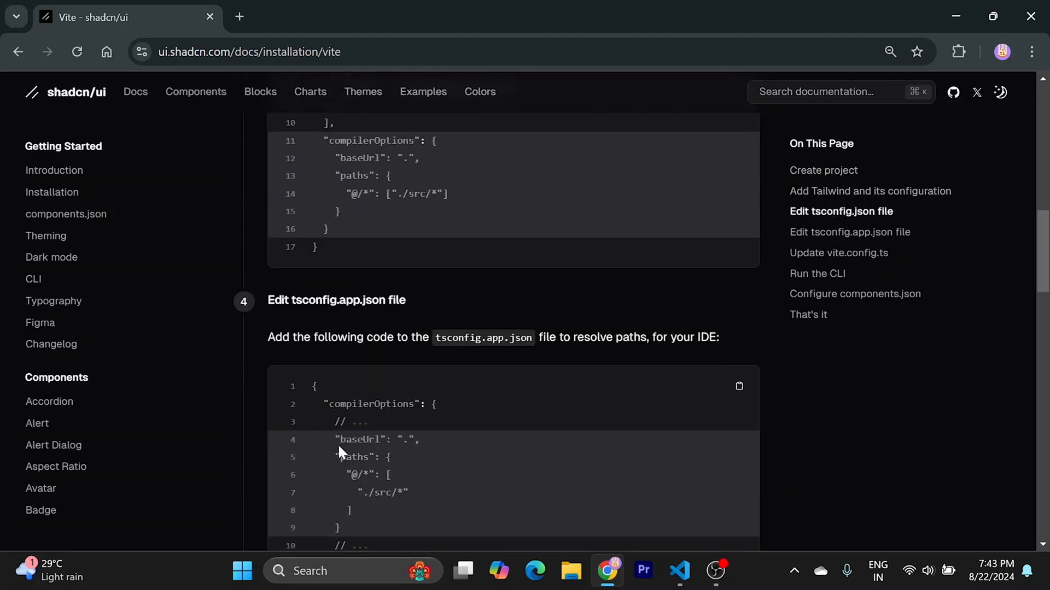
scroll(down, 3)
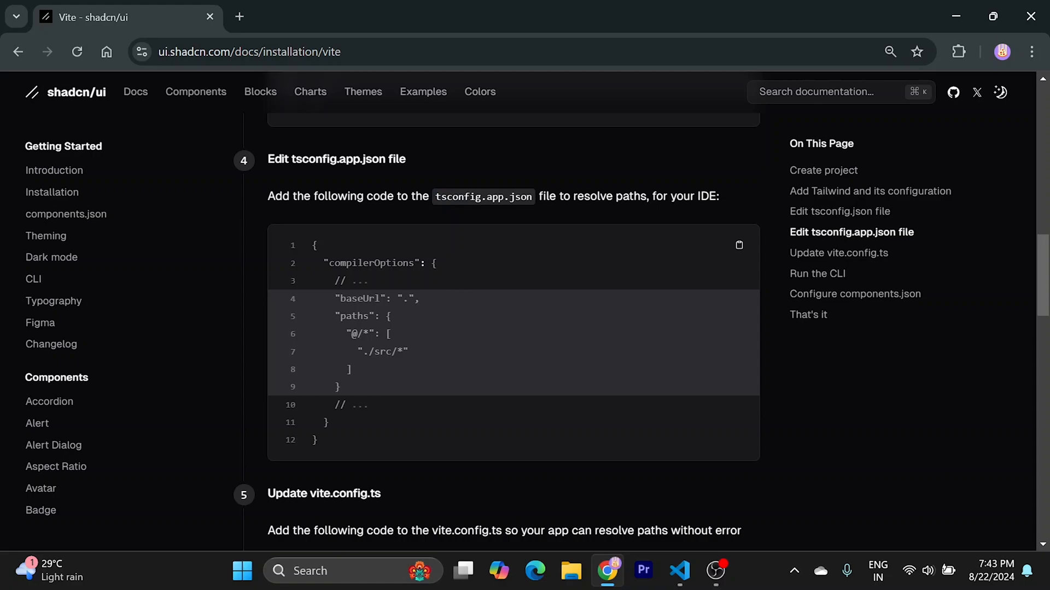
click(679, 571)
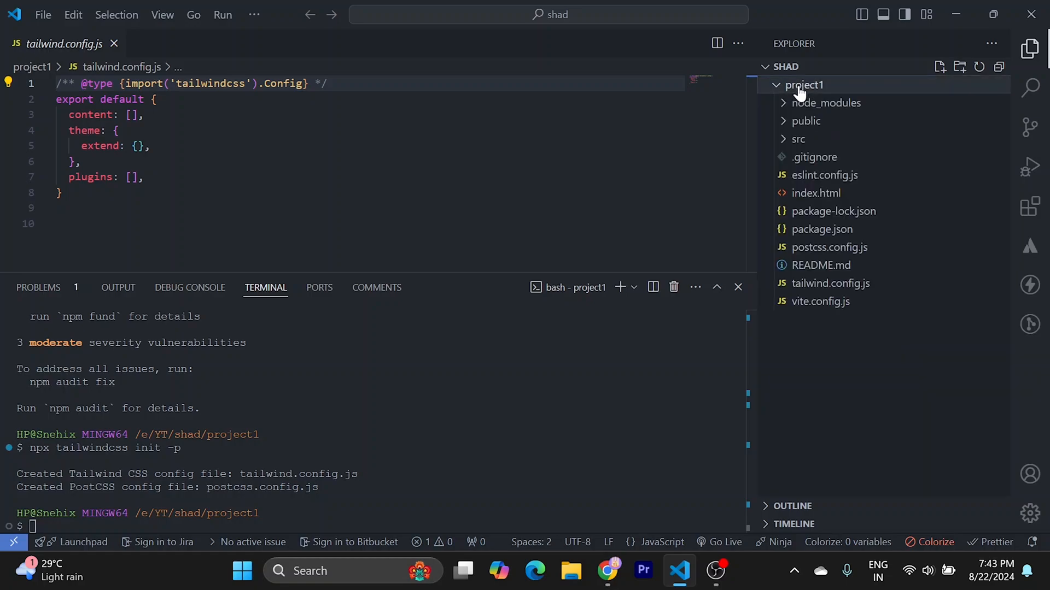
click(940, 66)
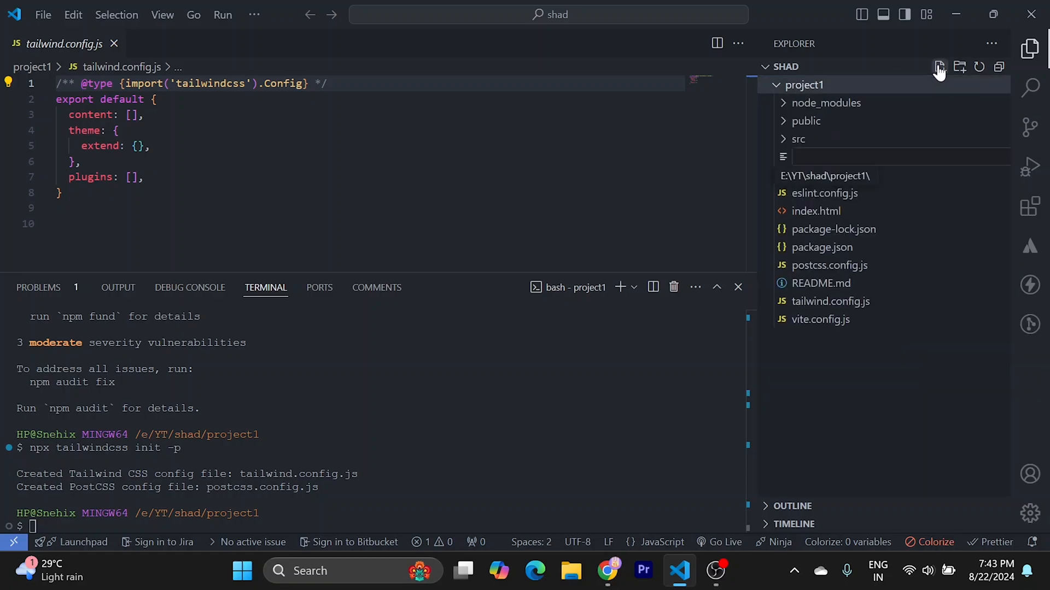
text(jsconf)
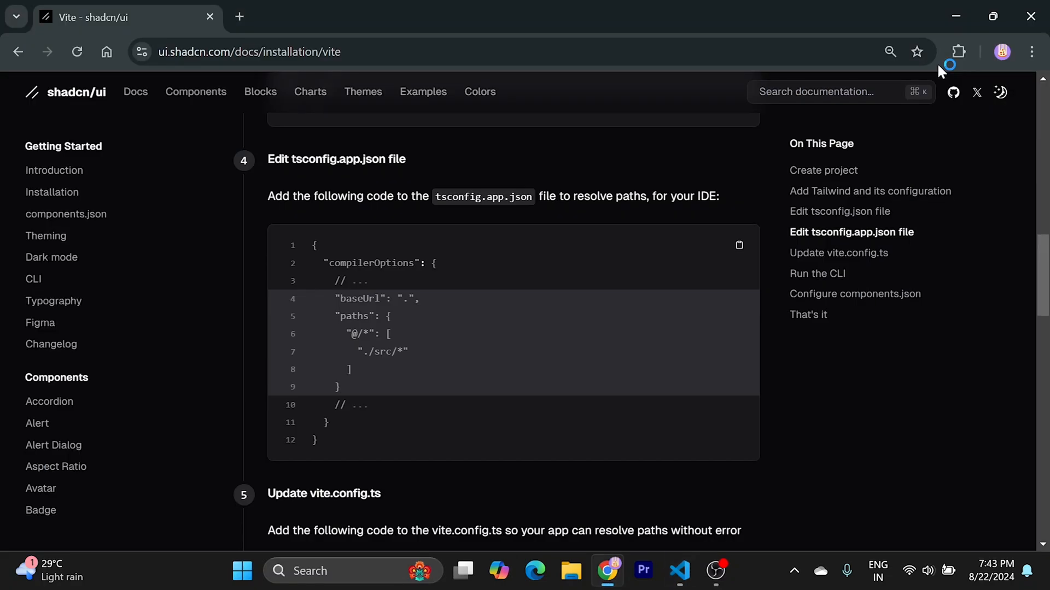
mouse_move(311, 246)
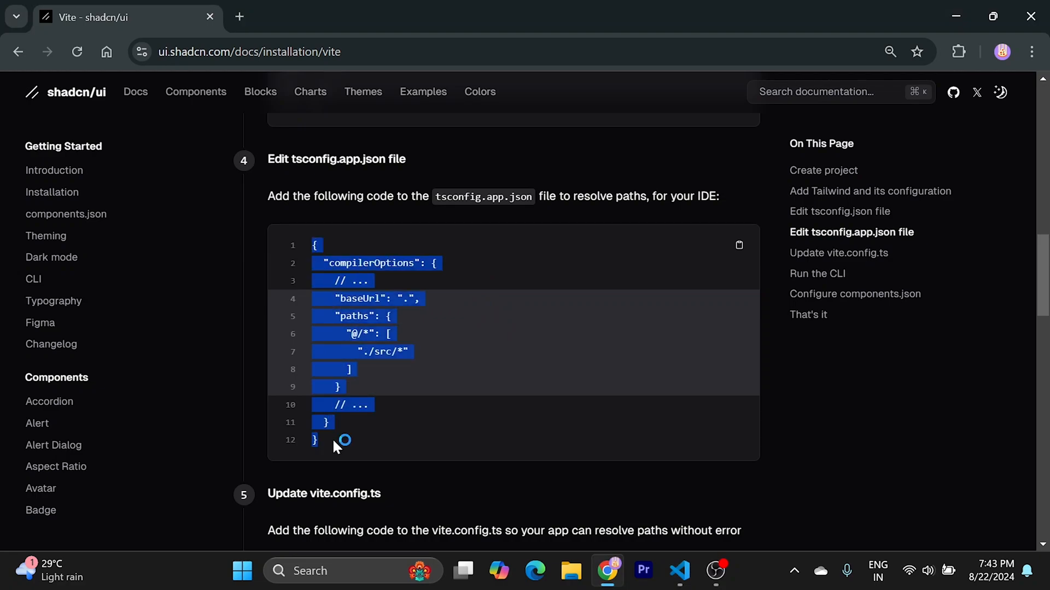
click(679, 571)
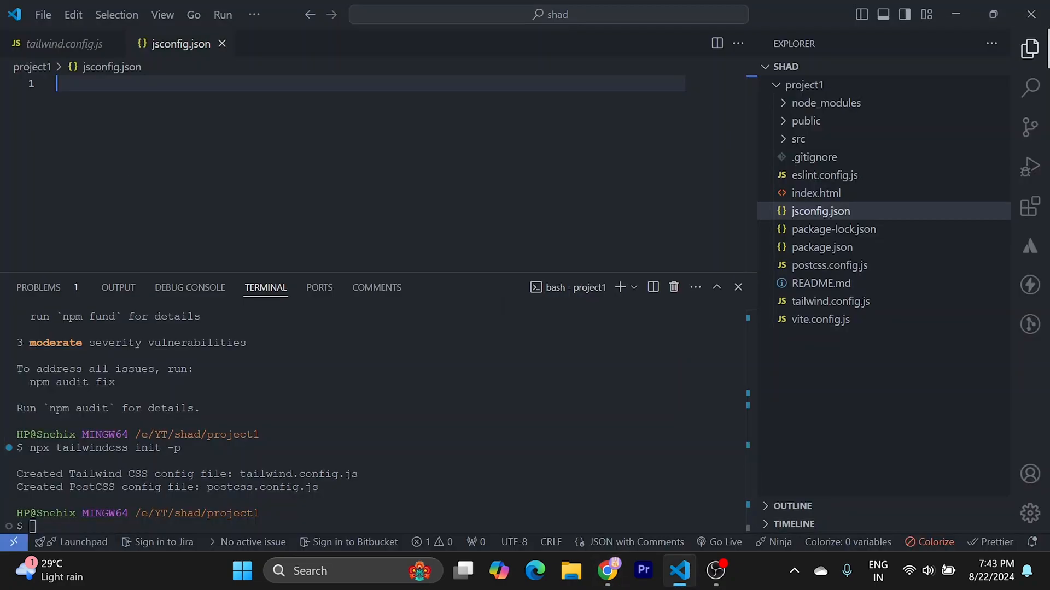
click(607, 571)
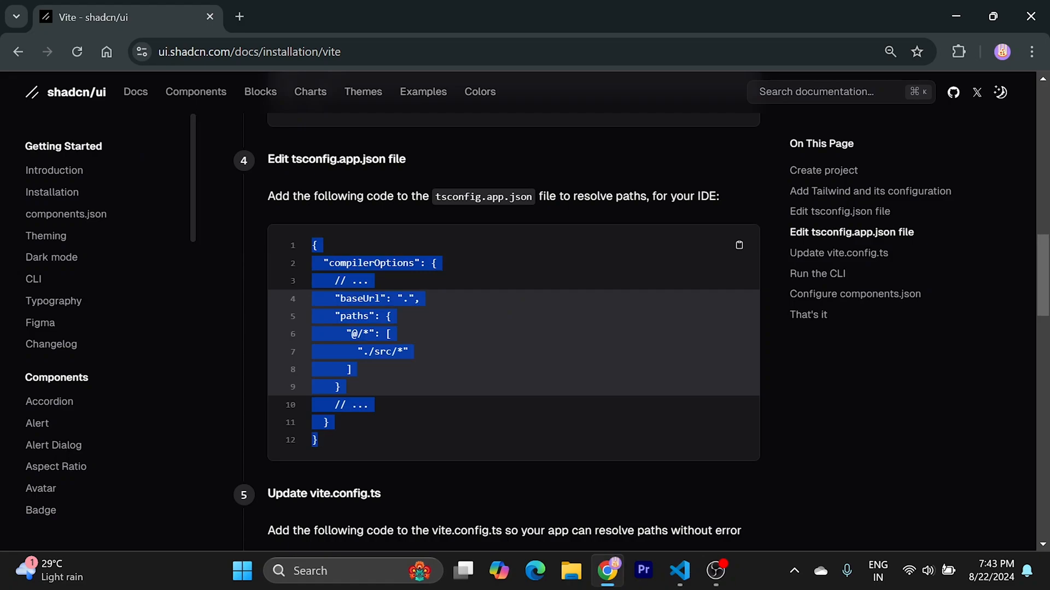
Step: Add the @ alias pointing to ./src in jsconfig.json and vite.config.js
scroll(down, 3)
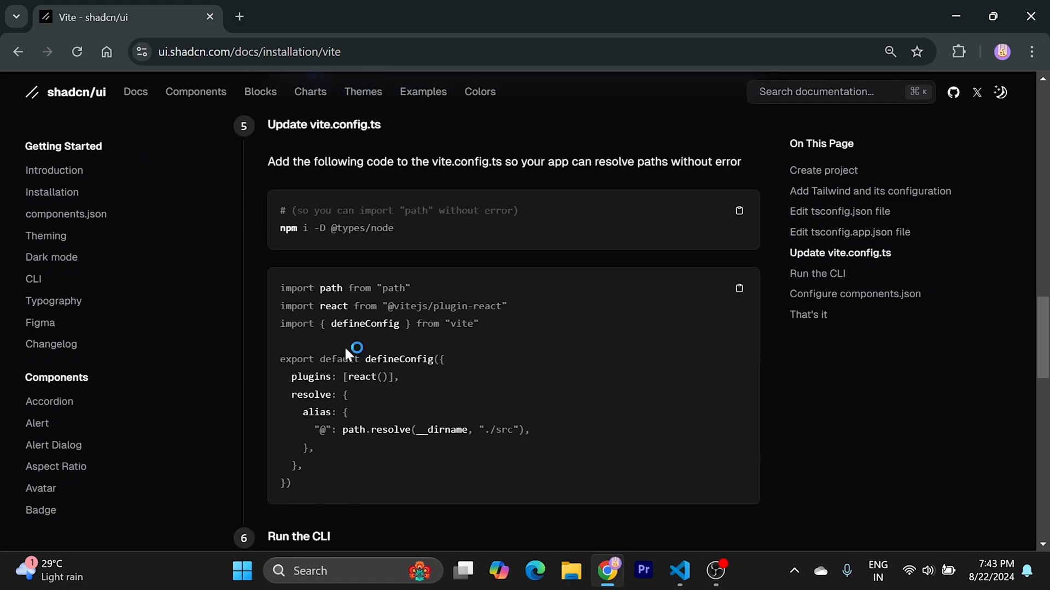
mouse_move(347, 355)
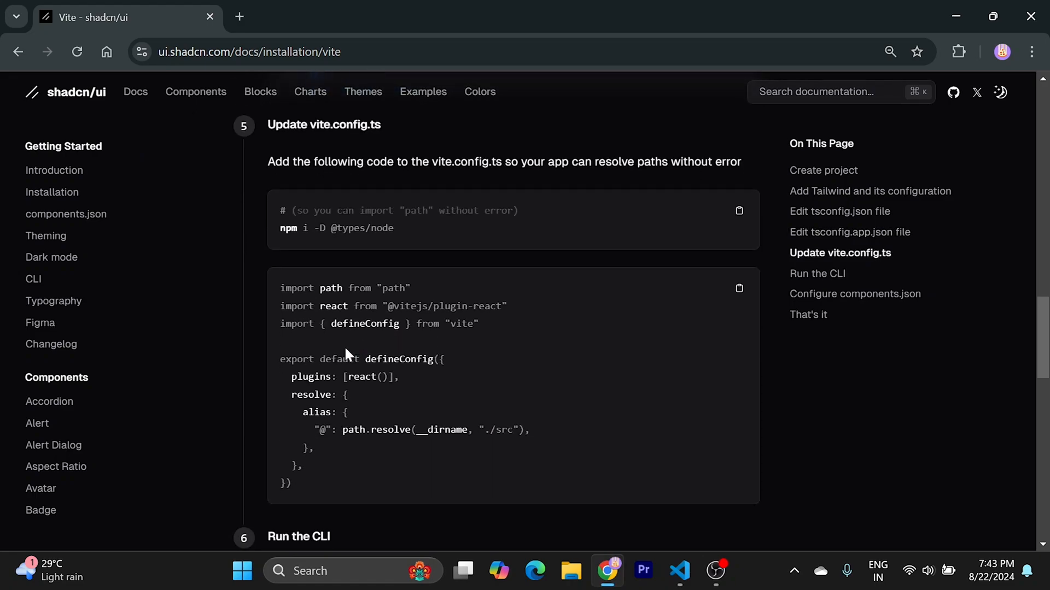
scroll(up, 3)
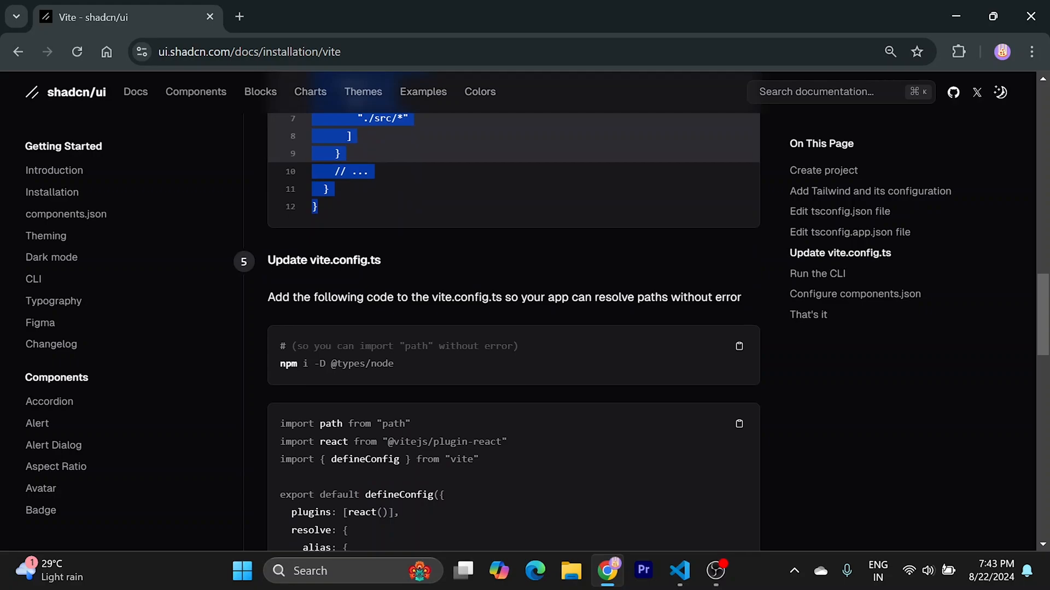
scroll(down, 3)
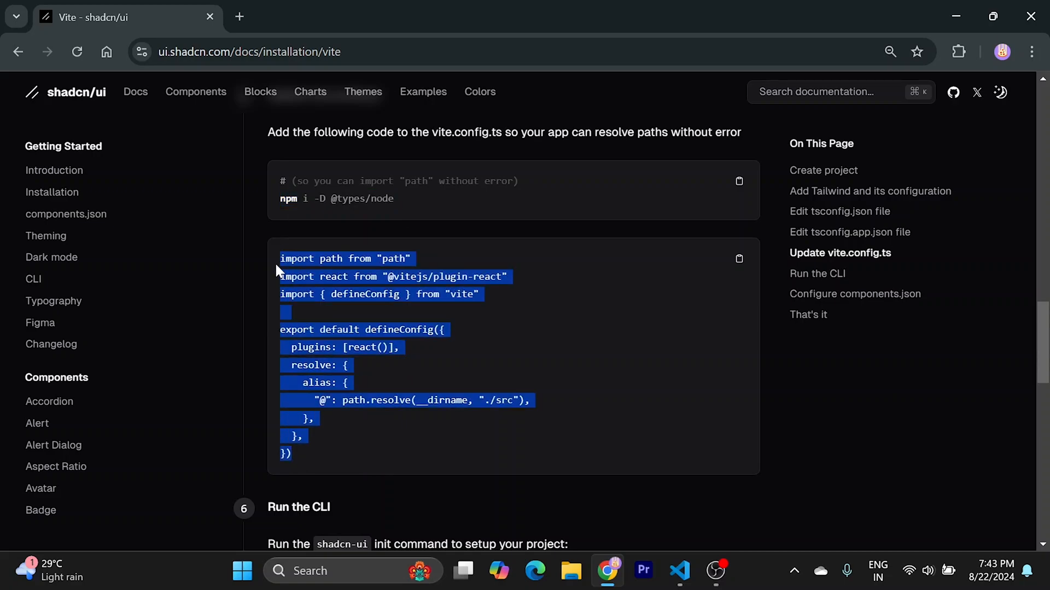
click(679, 571)
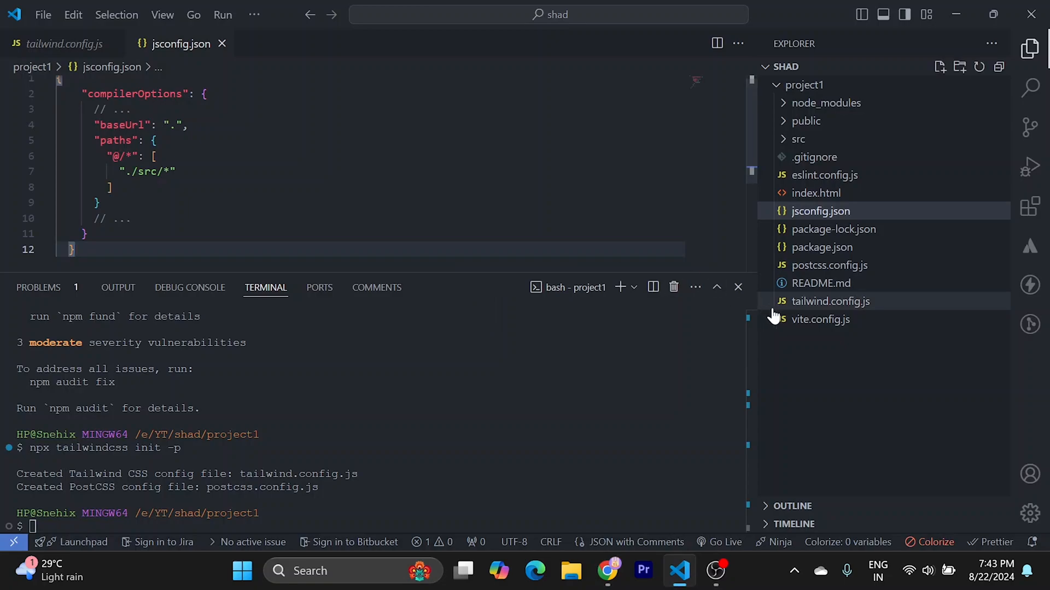
click(820, 319)
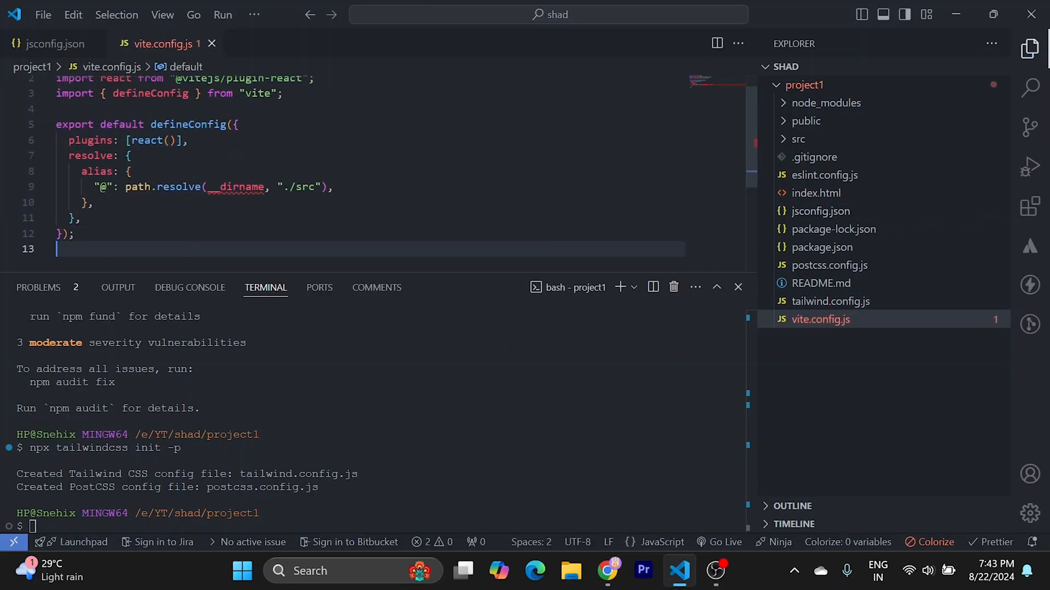
Step: Copy the npm init command from the docs and run npx shadcn-ui@latest init
click(607, 571)
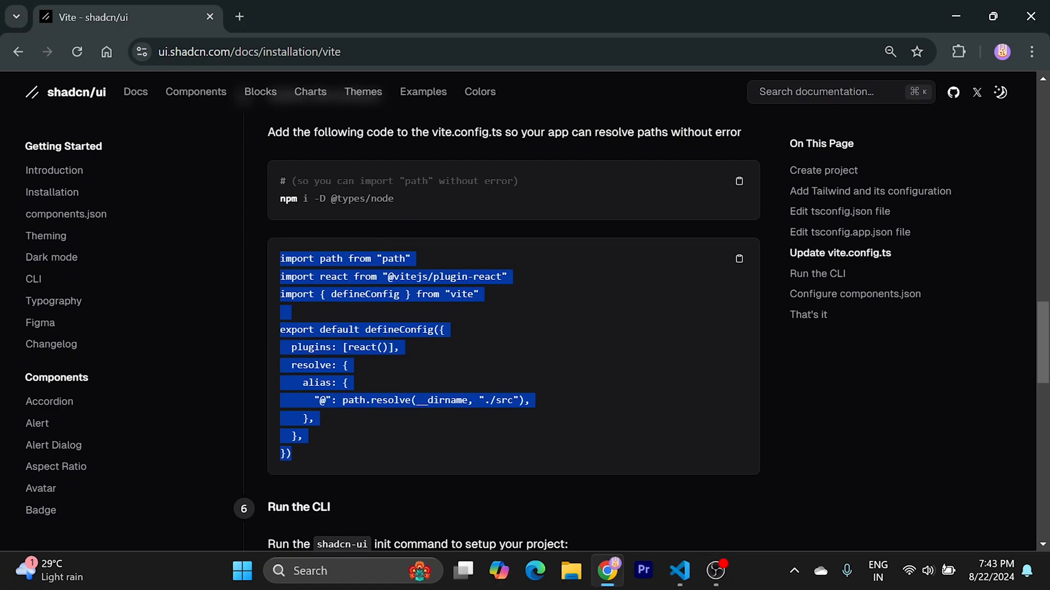
scroll(down, 3)
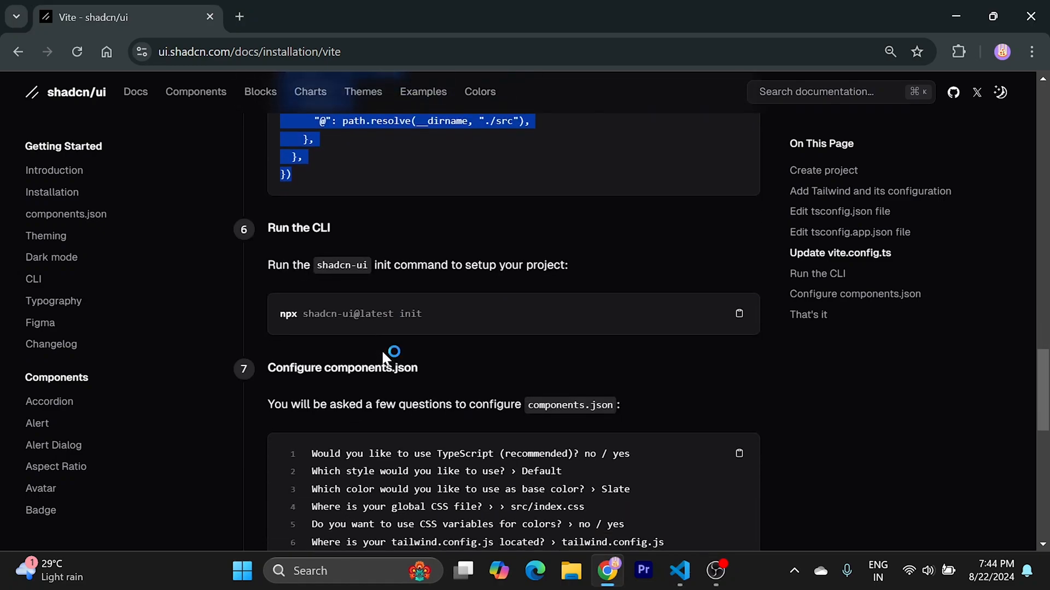
mouse_move(740, 313)
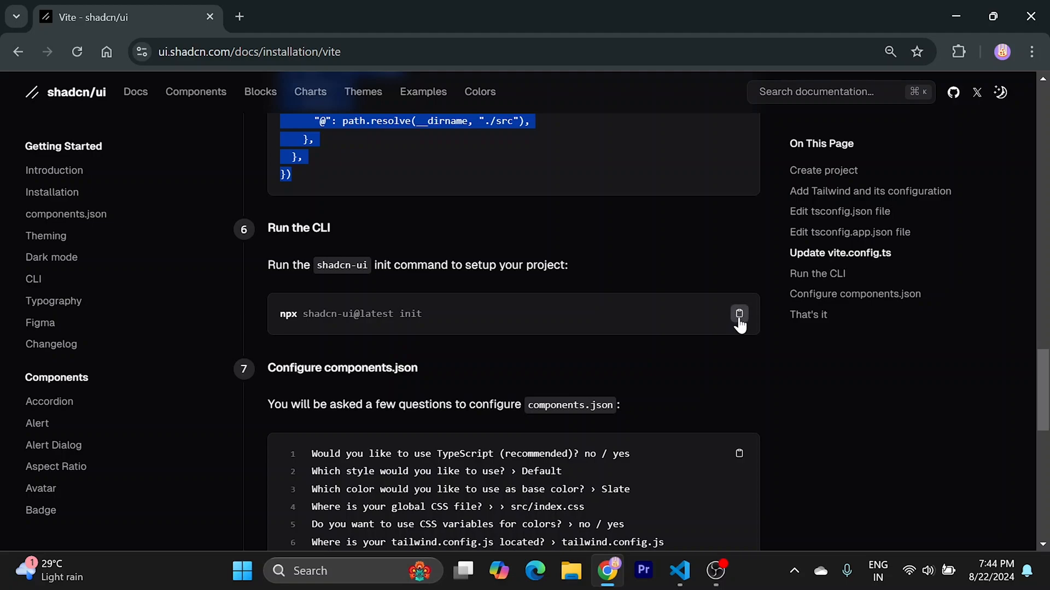
click(739, 314)
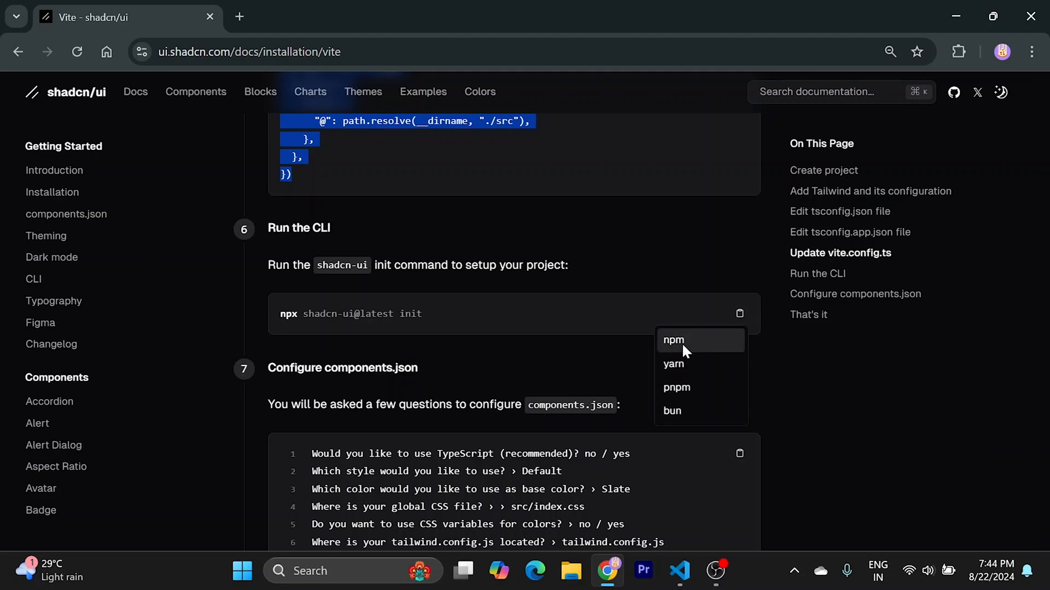
click(679, 570)
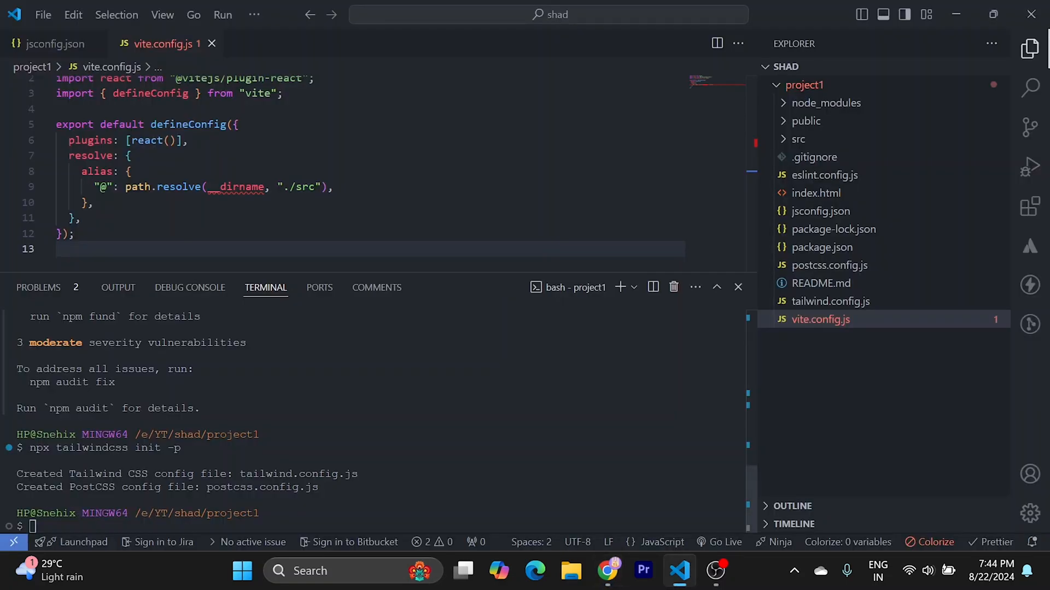
text(npx shadcn-ui@latest init)
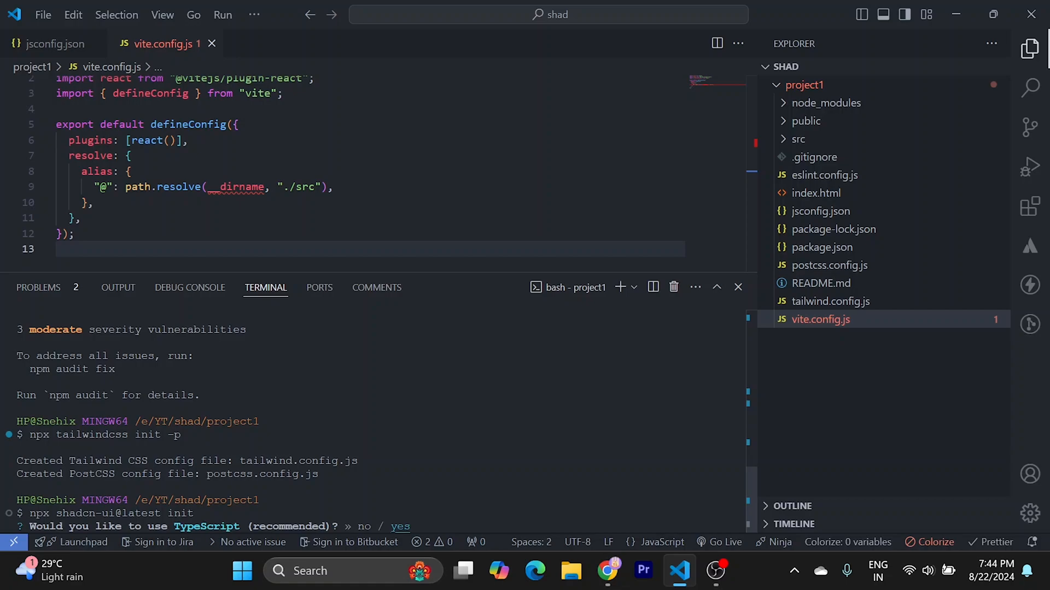
Step: Answer the init prompts with no TypeScript, Default style and Zinc base colour
key(Enter)
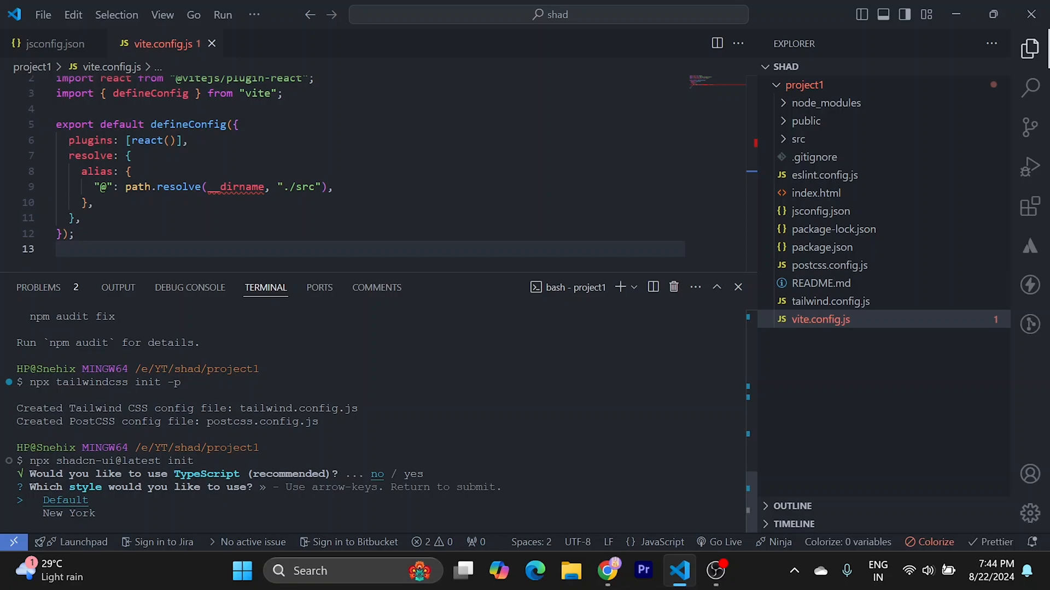
key(Enter)
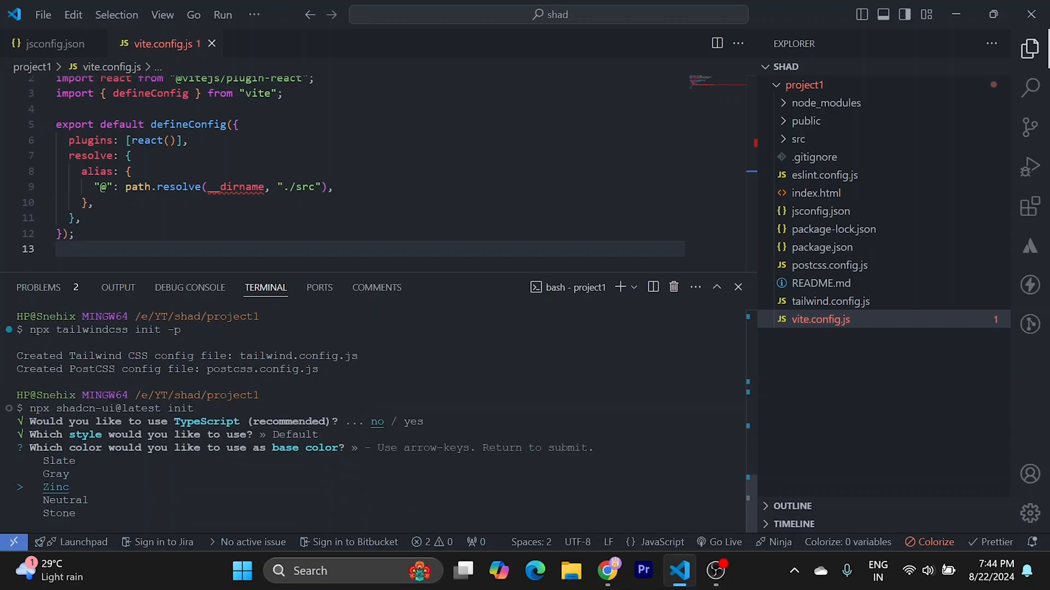
key(Enter)
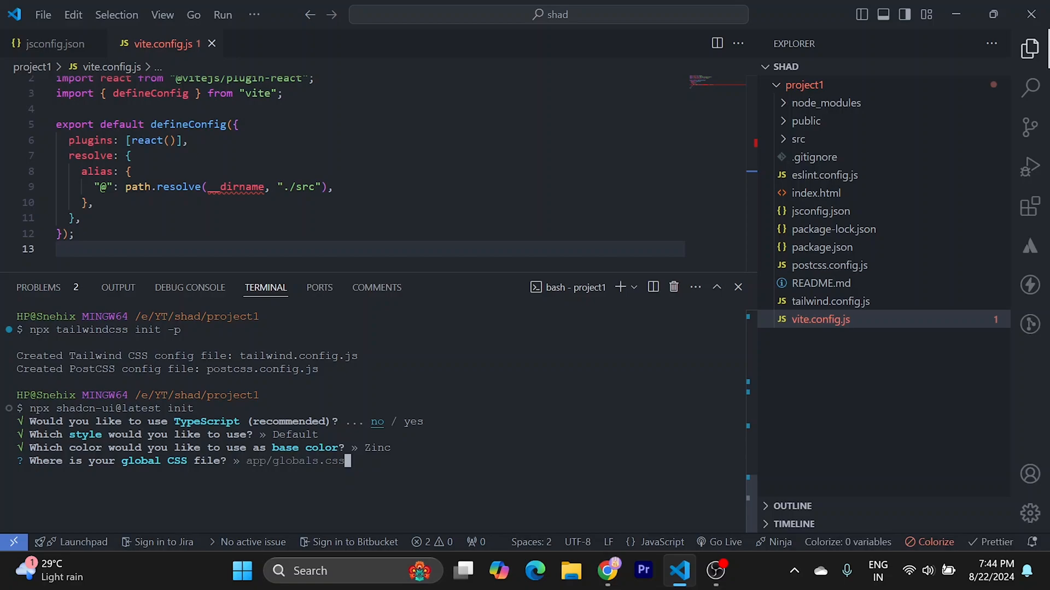
mouse_move(858, 163)
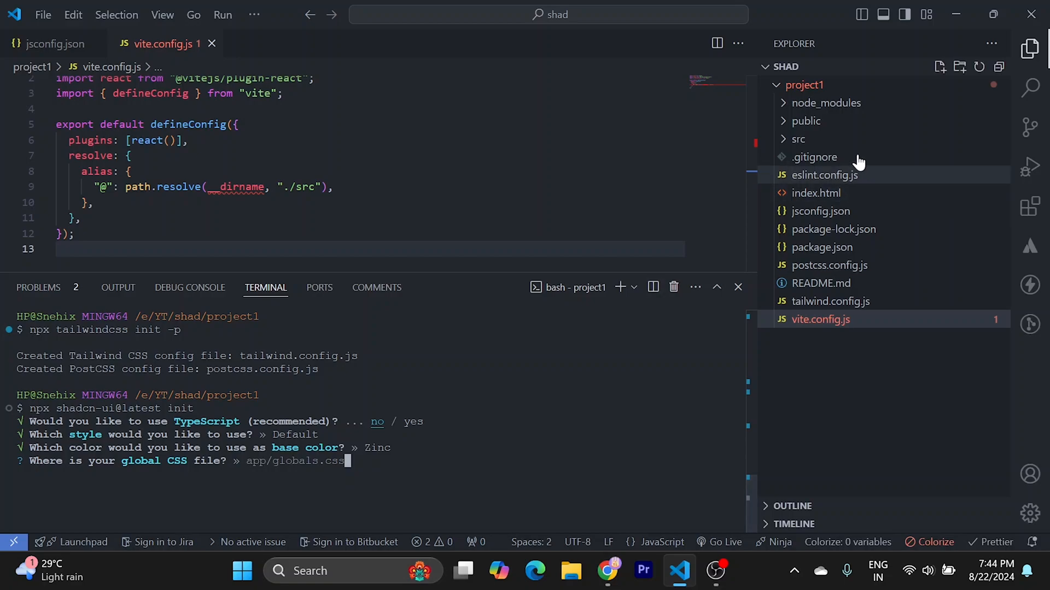
Step: Find src/index.css as the global CSS path in the components.json docs section
click(798, 139)
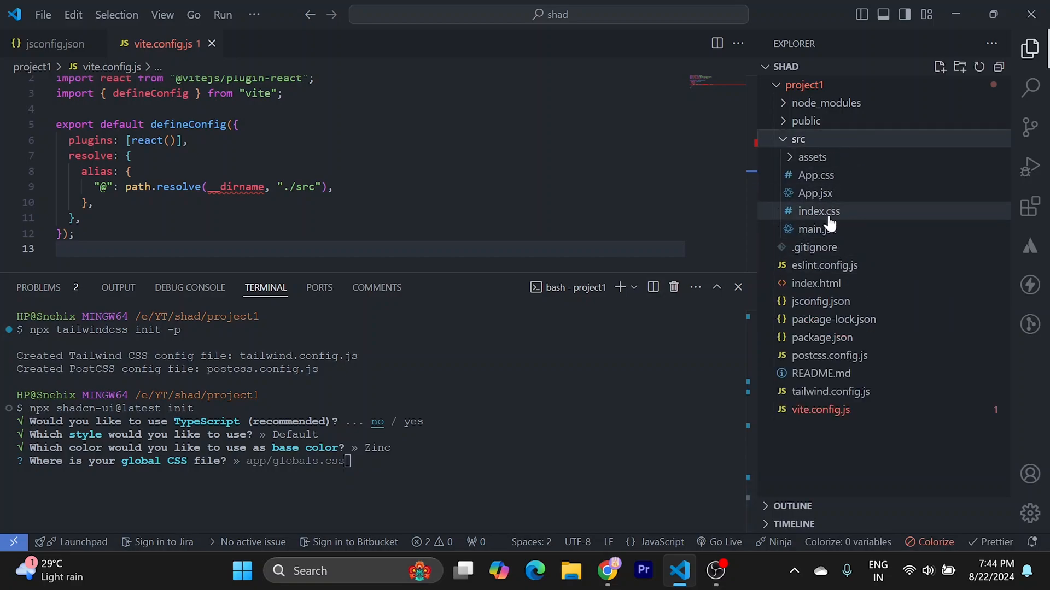
click(607, 571)
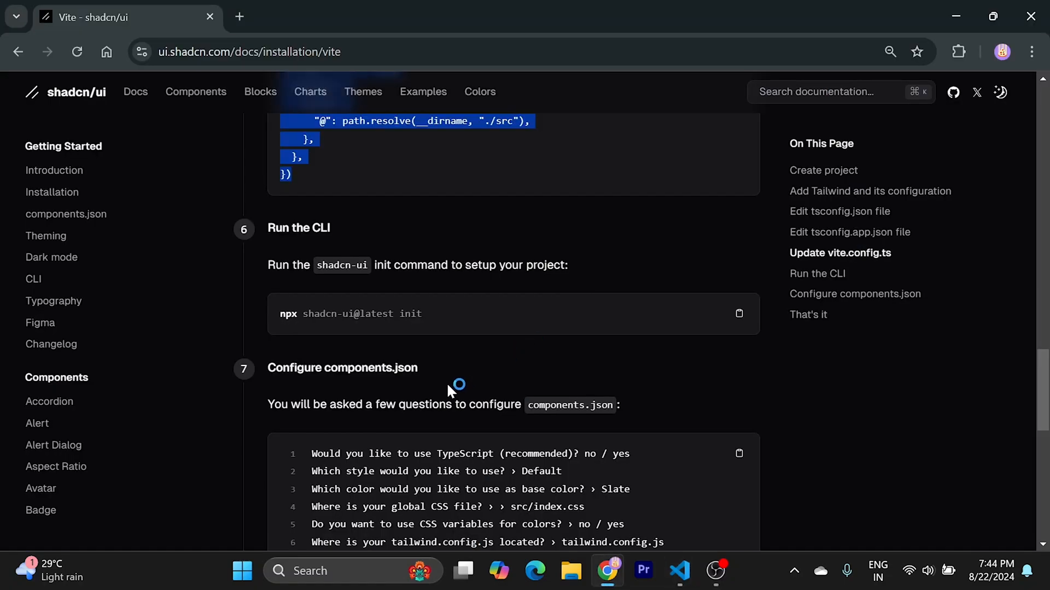
scroll(down, 3)
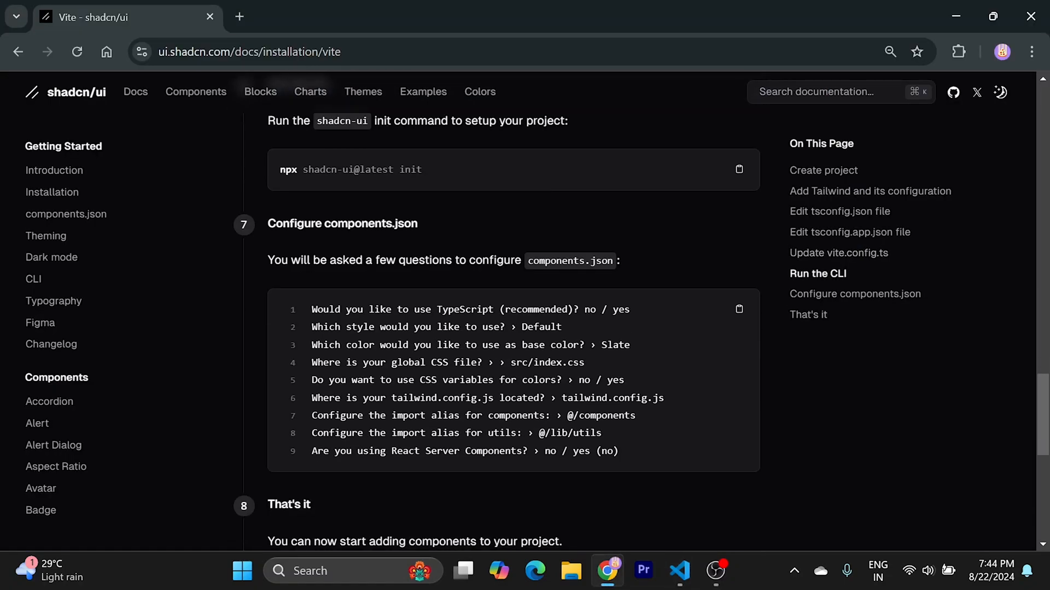
double_click(545, 363)
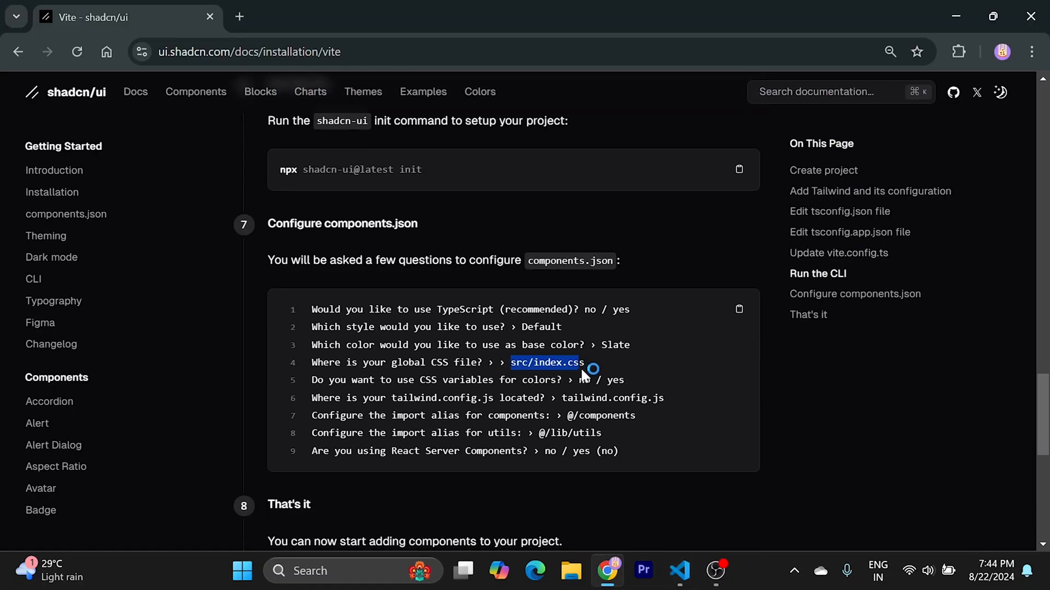
click(680, 571)
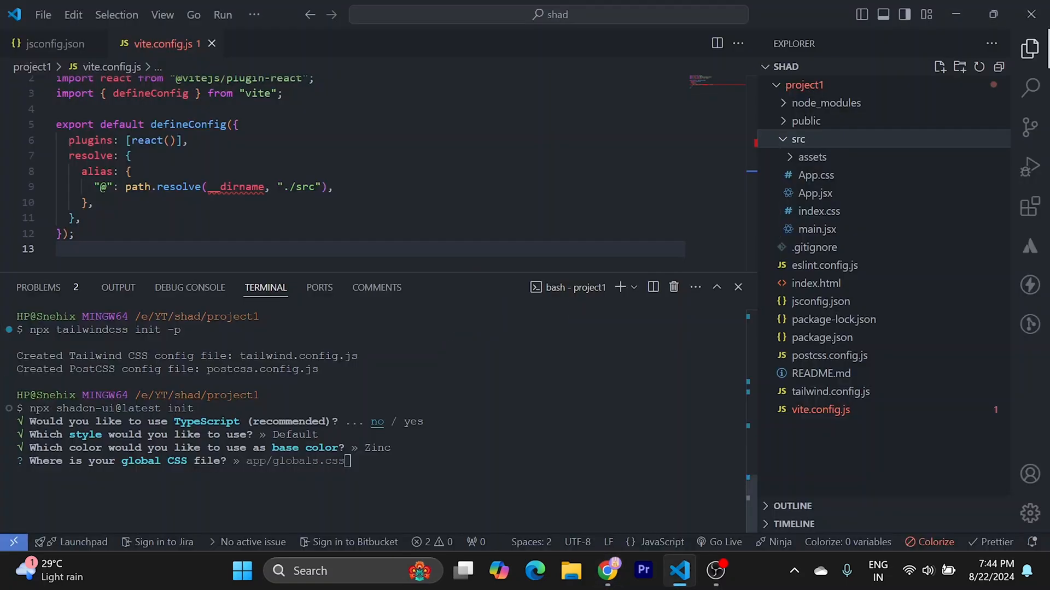
Step: Enter src/index.css as the global CSS file
text(src)
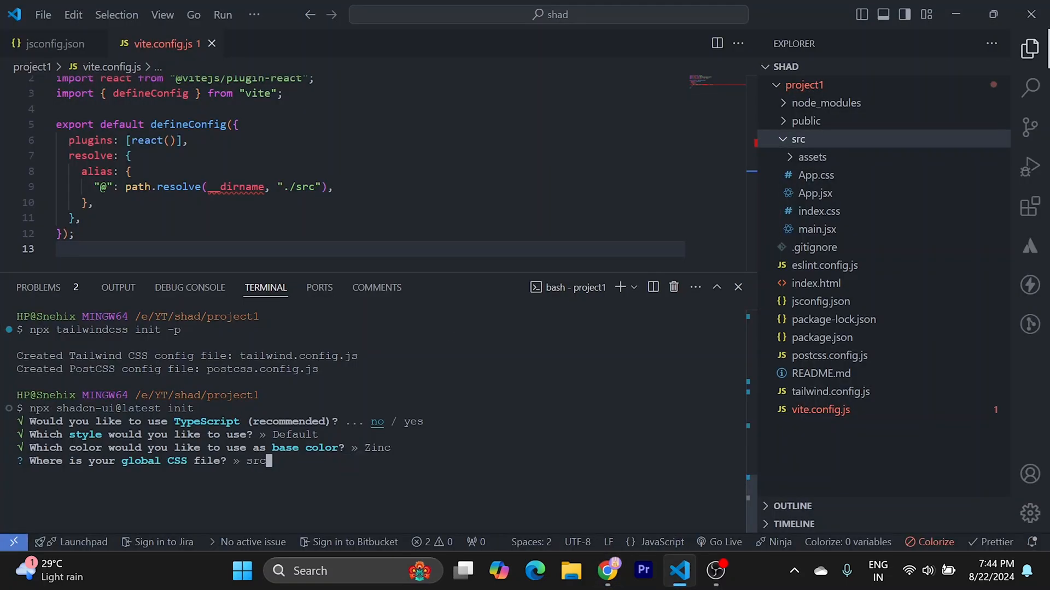
text(/inde)
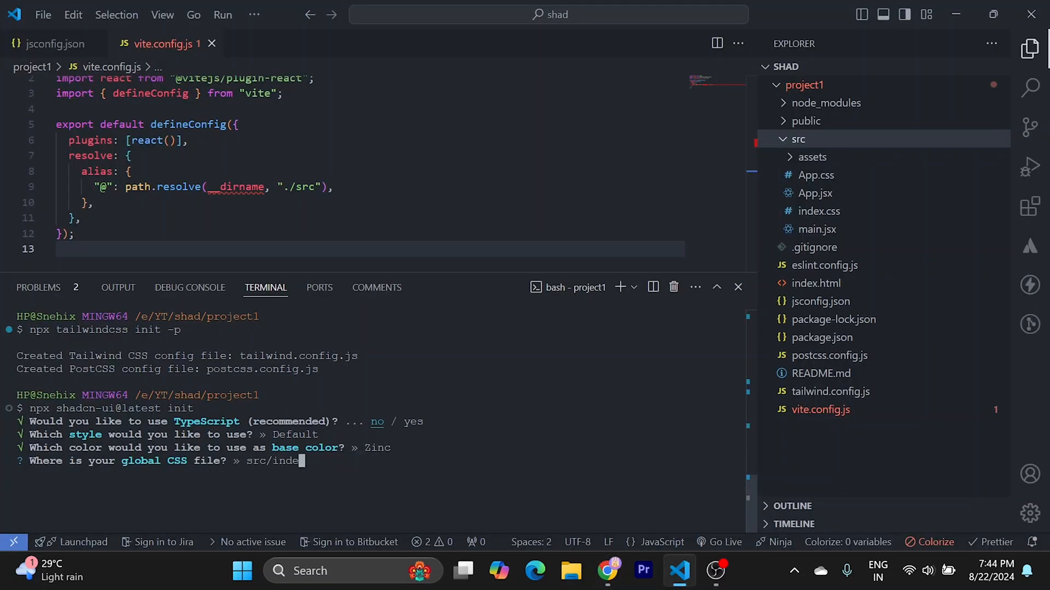
text(x.css)
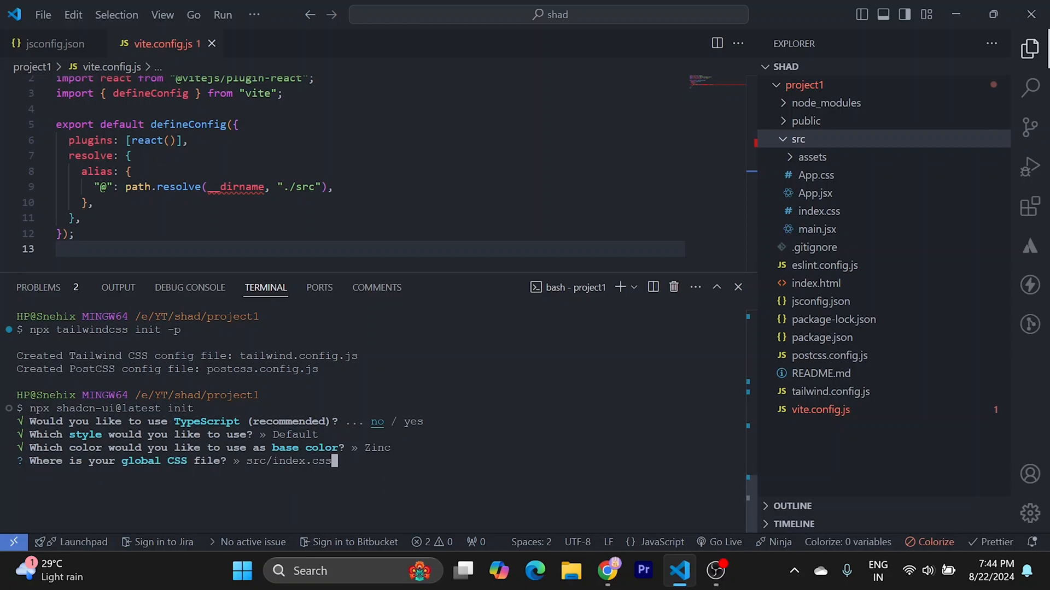
key(Enter)
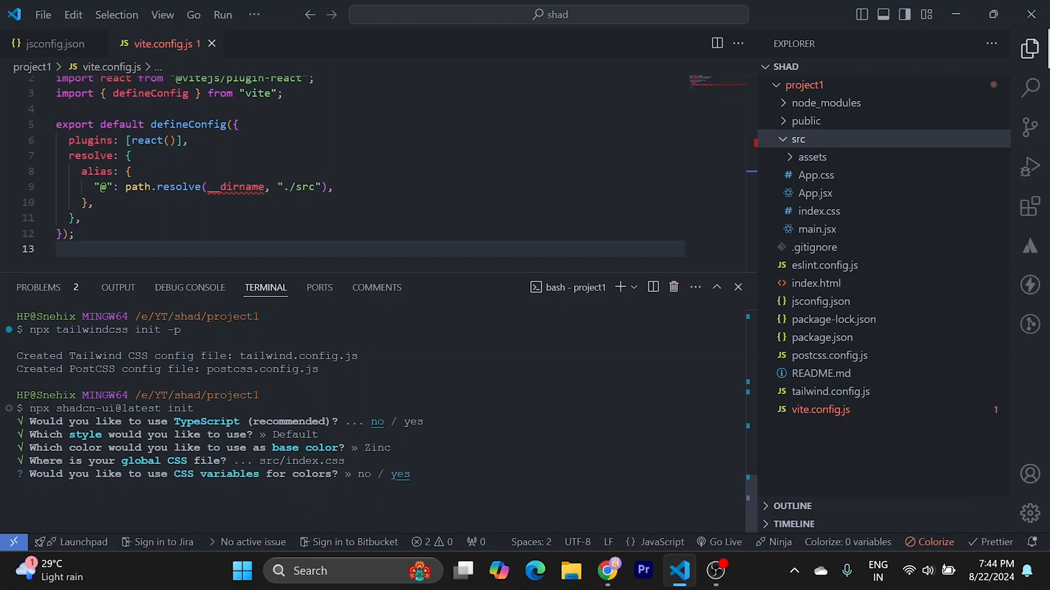
Step: Accept CSS variables, blank prefix, tailwind.config.js and default aliases; decline Server Components; confirm yes
key(Enter)
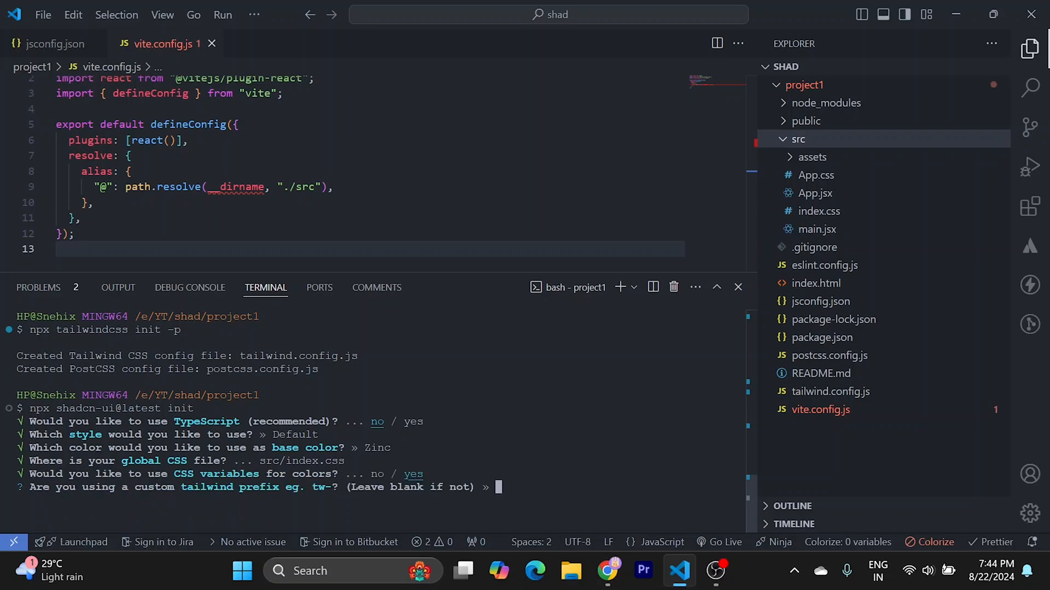
key(Enter)
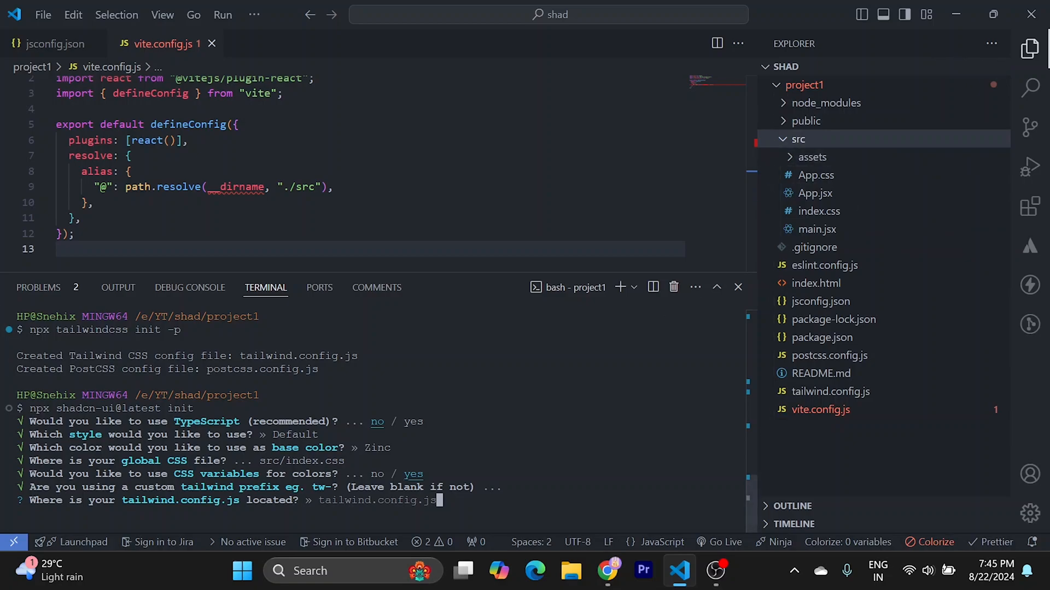
key(Enter)
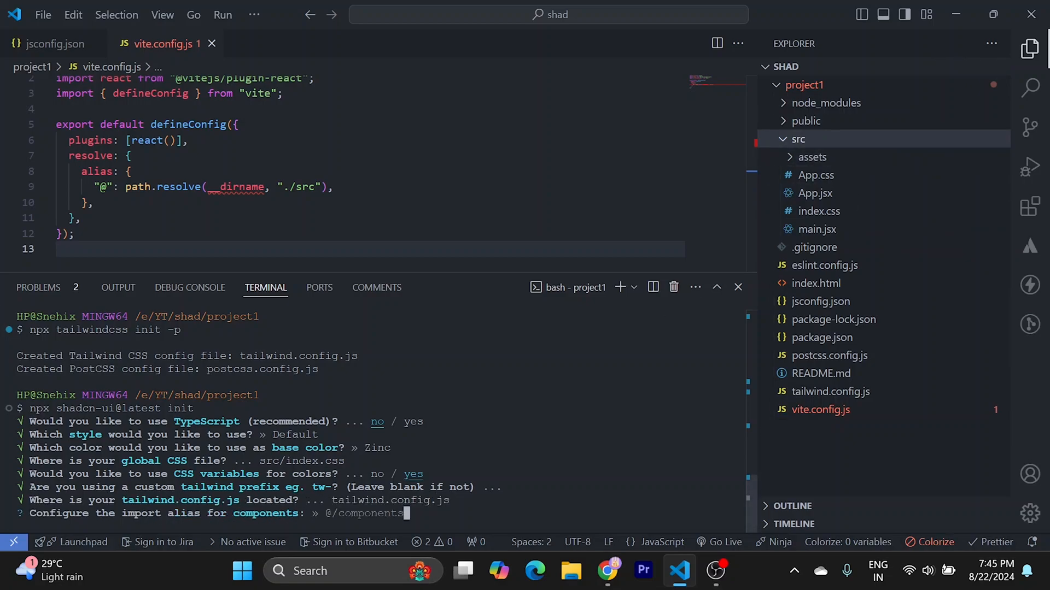
key(Enter)
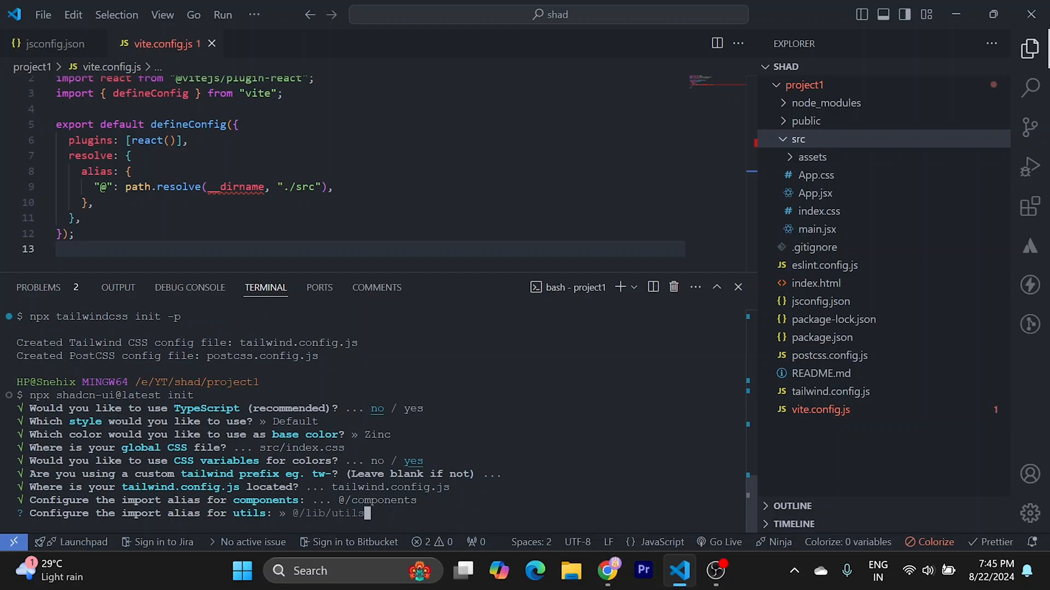
key(Enter)
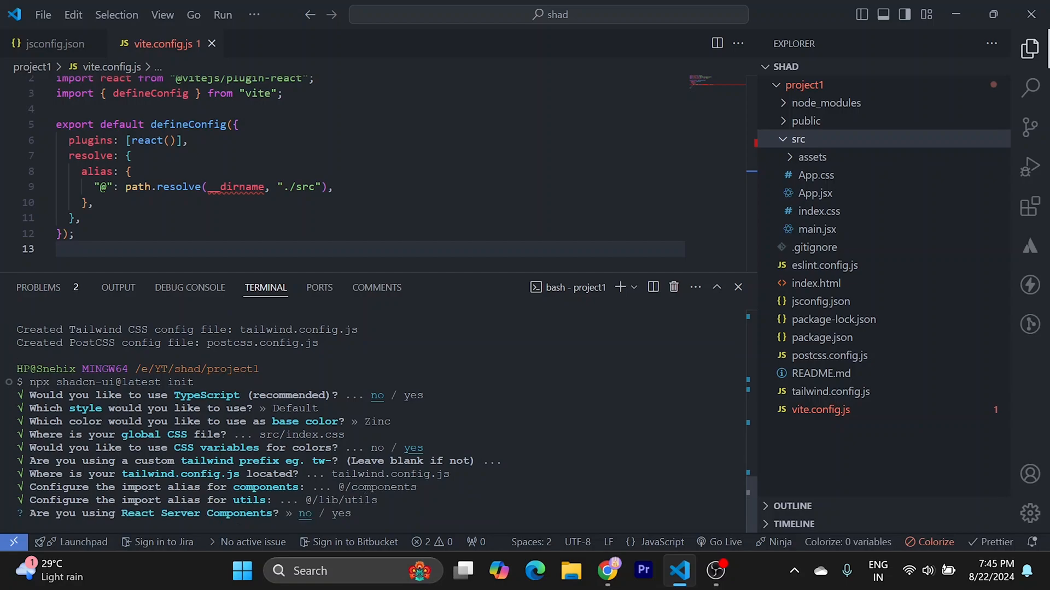
key(Enter)
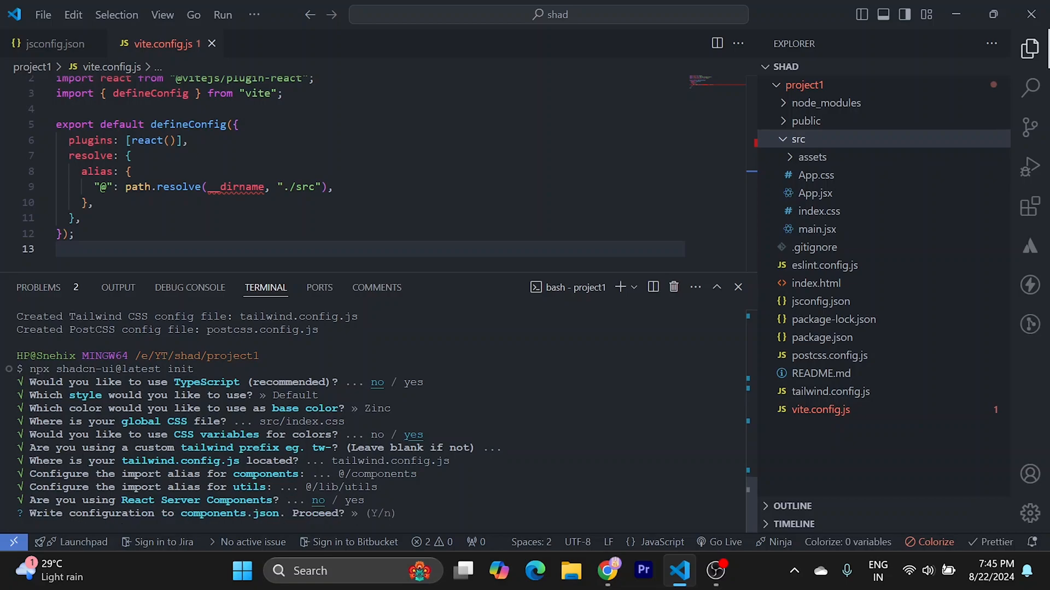
text(yes)
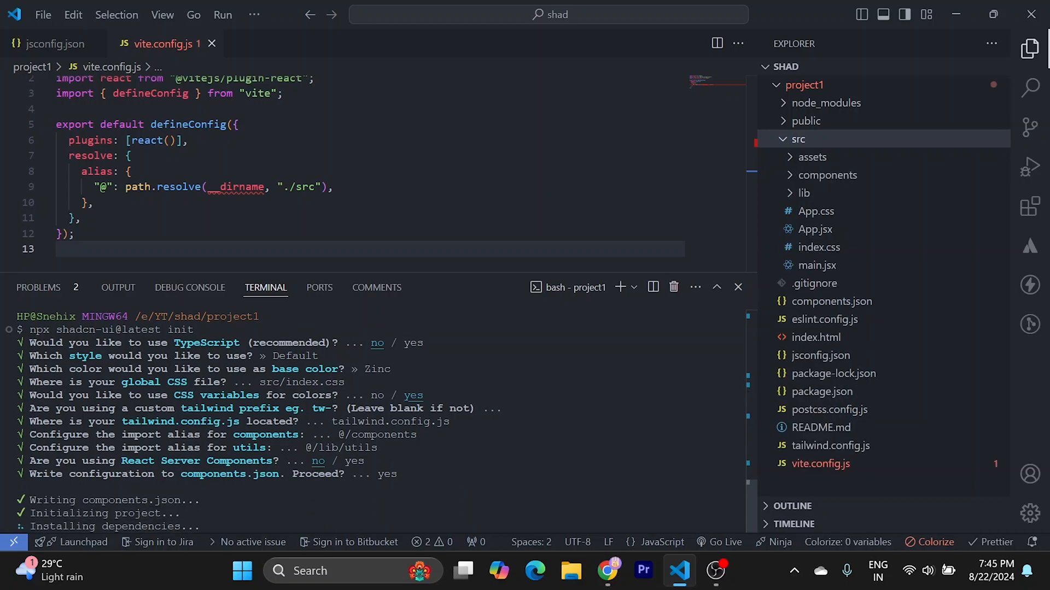
mouse_move(870, 215)
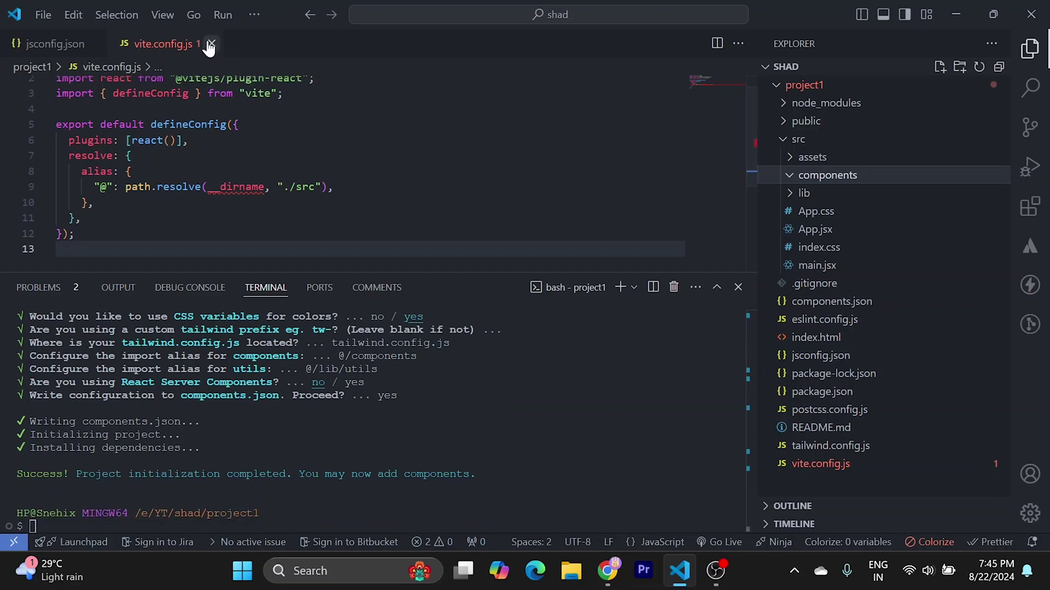
Step: Close vite.config.js and run npx shadcn-ui@latest add button
click(210, 44)
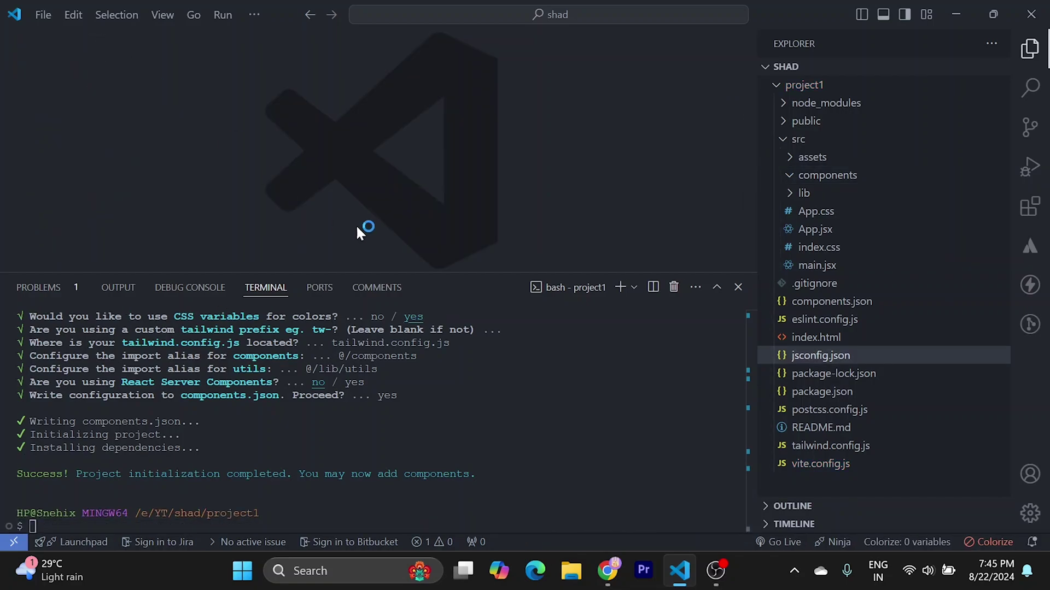
click(607, 571)
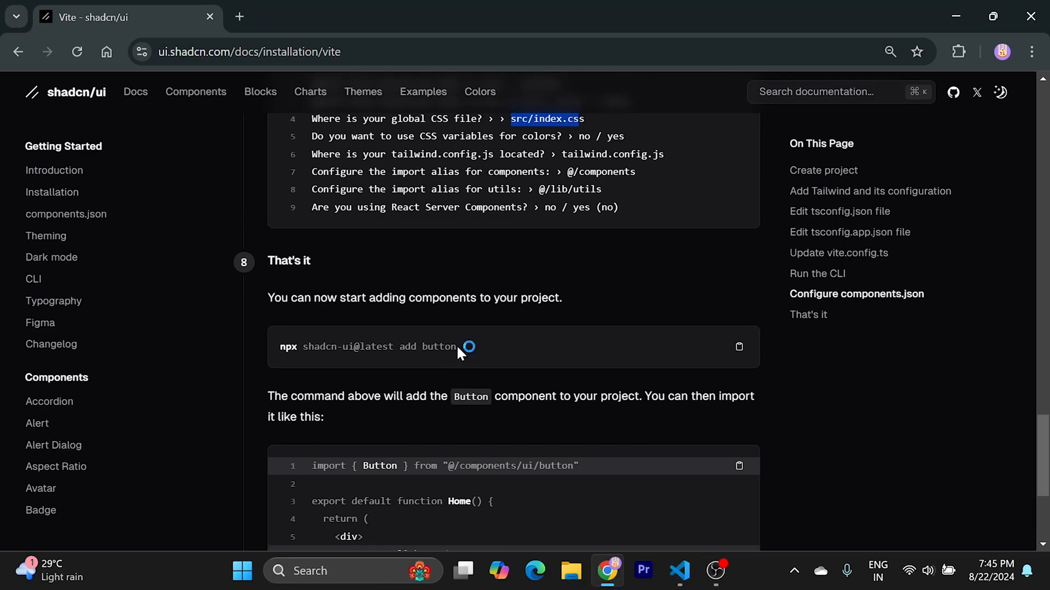
triple_click(367, 347)
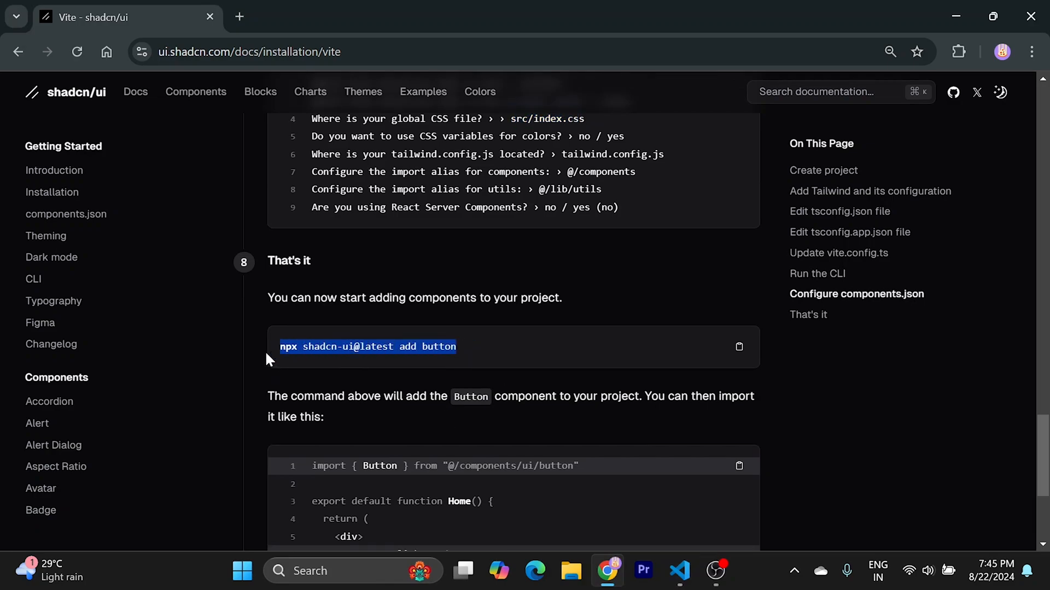
click(679, 570)
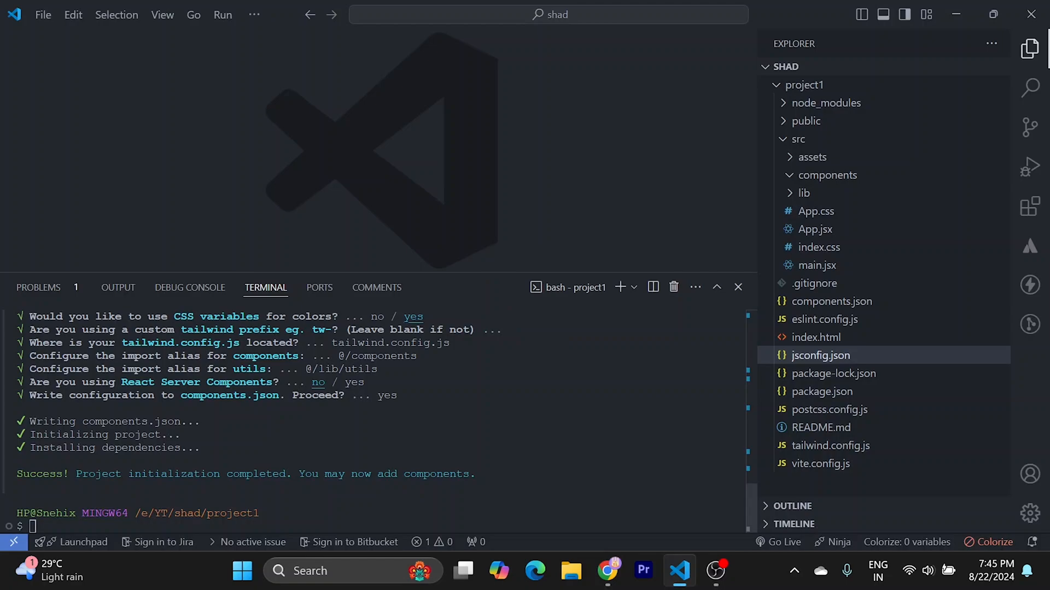
text(npx shadcn-ui@latest add button)
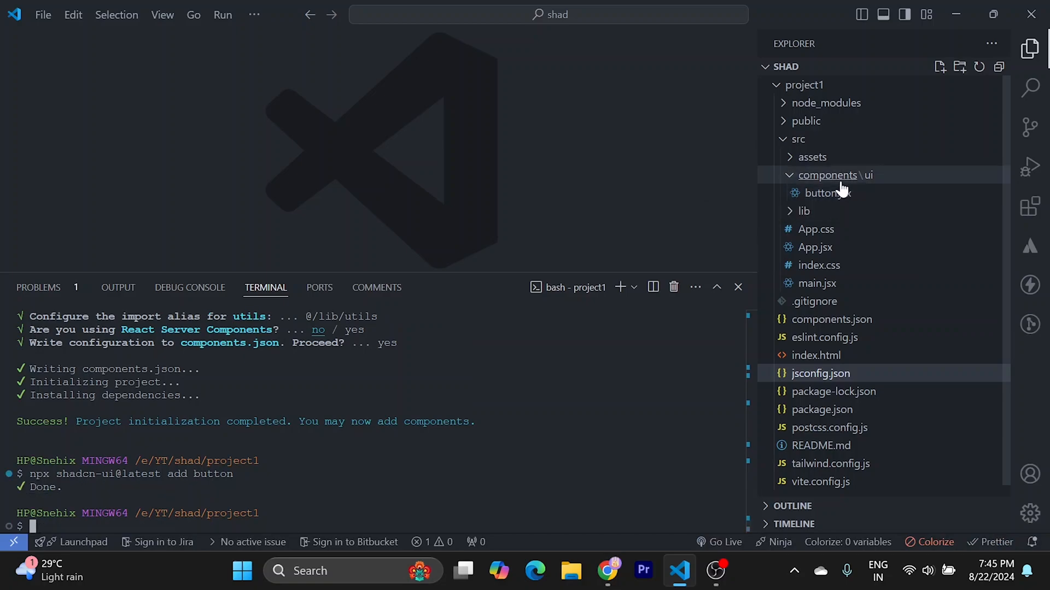
Step: Replace App.jsx's returned markup with a Button component and its import
click(828, 175)
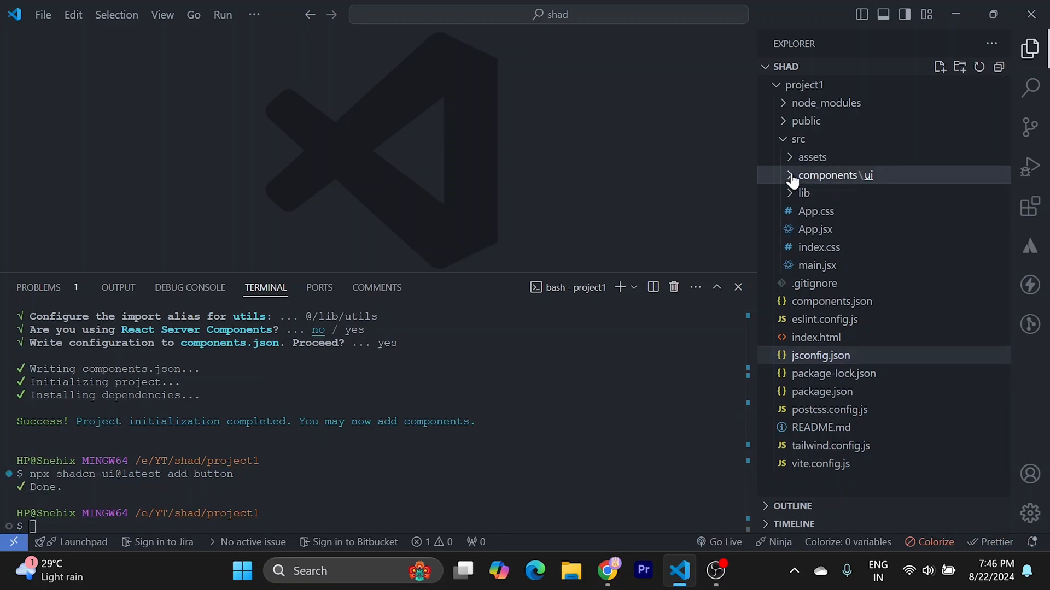
mouse_move(805, 229)
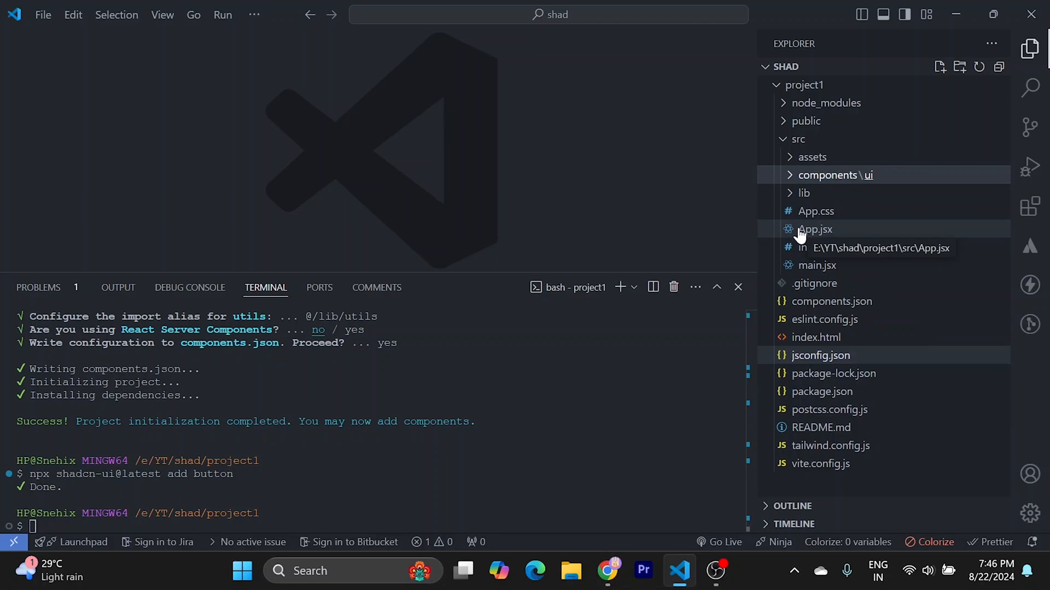
click(816, 229)
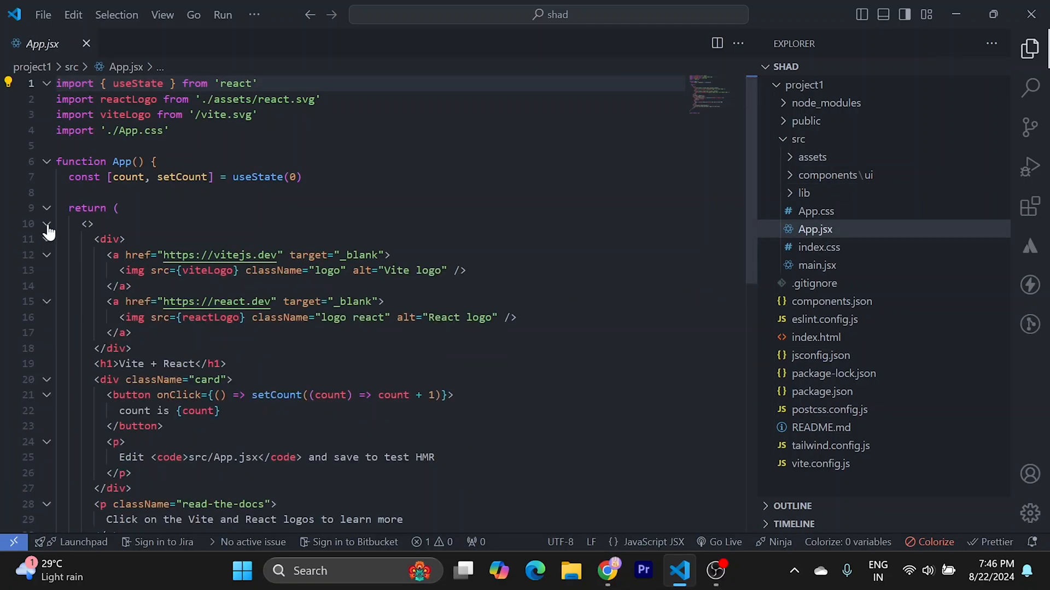
click(47, 224)
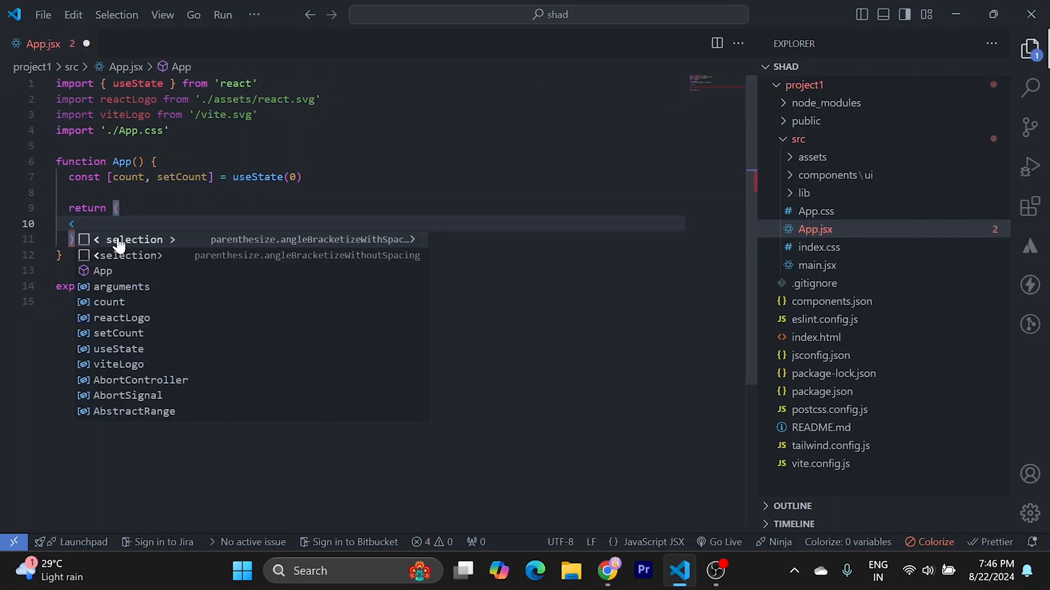
text(BU)
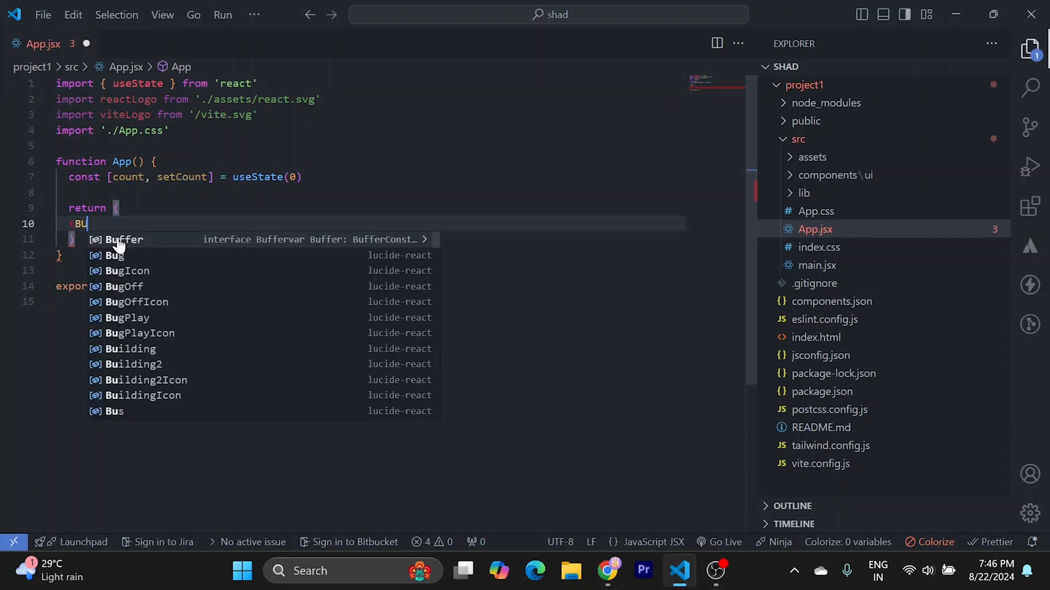
text(tt)
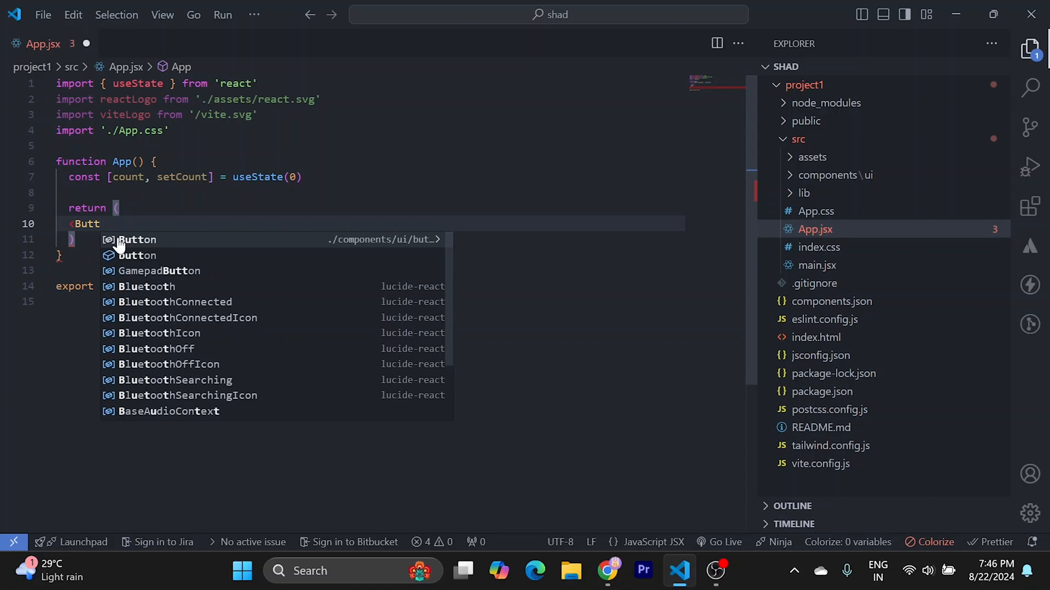
click(137, 239)
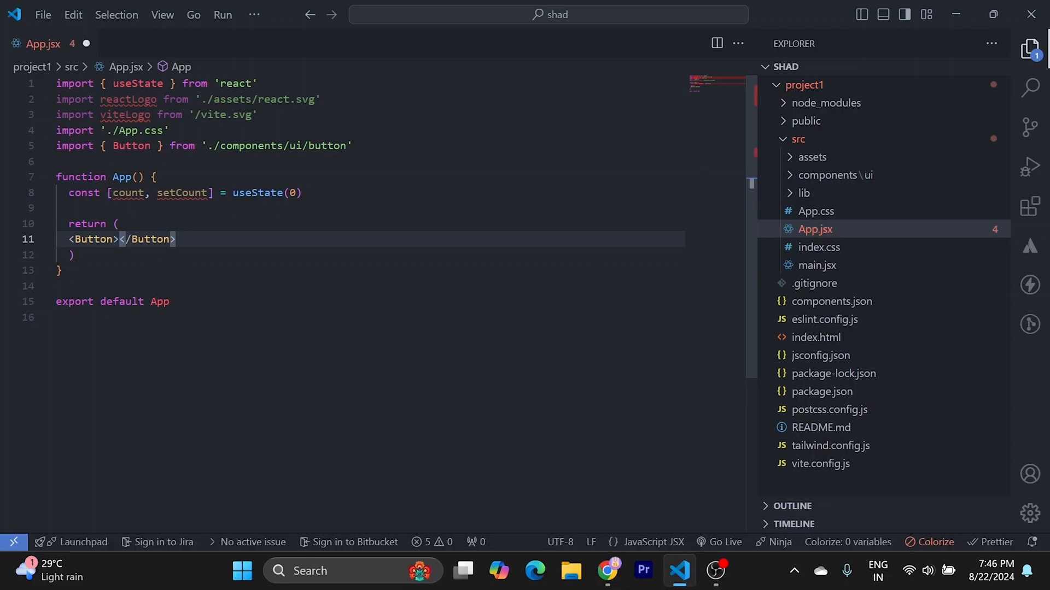
Step: Label the Button 'Hello Shadcn' and save App.jsx formatted
text(H)
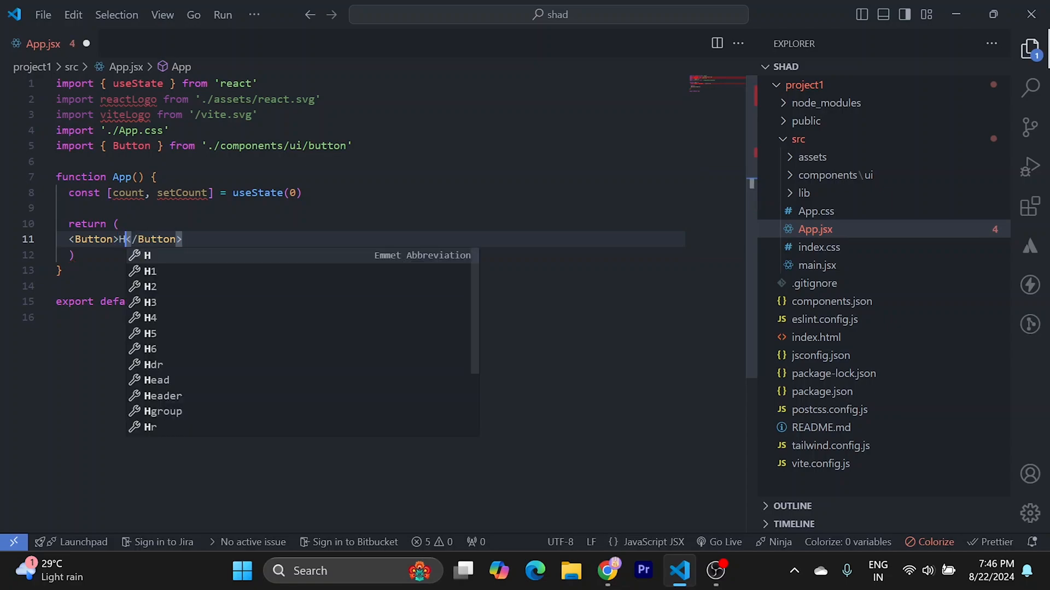
text(ello w)
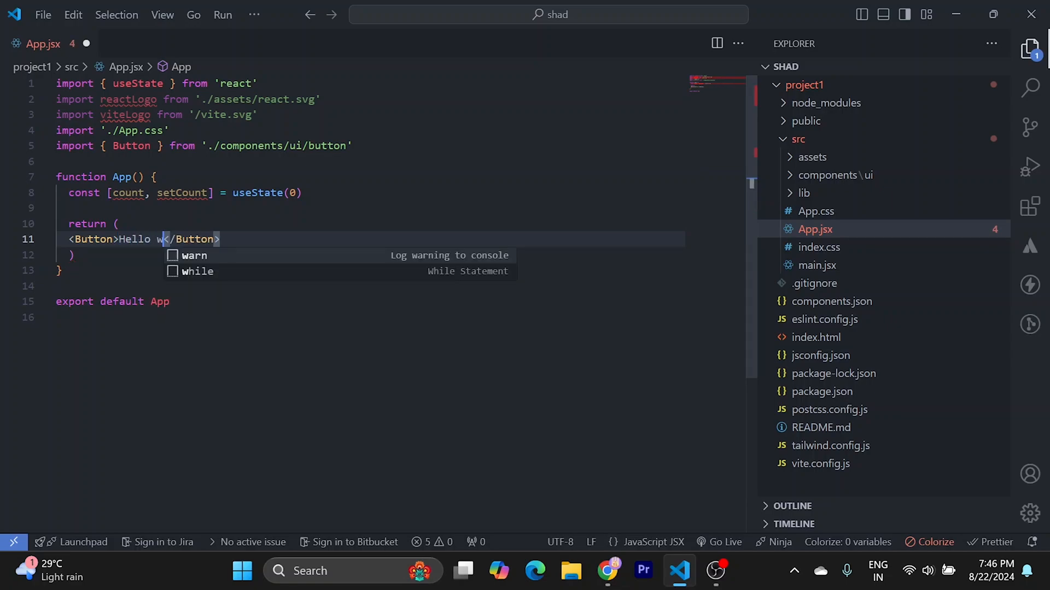
text(Sha)
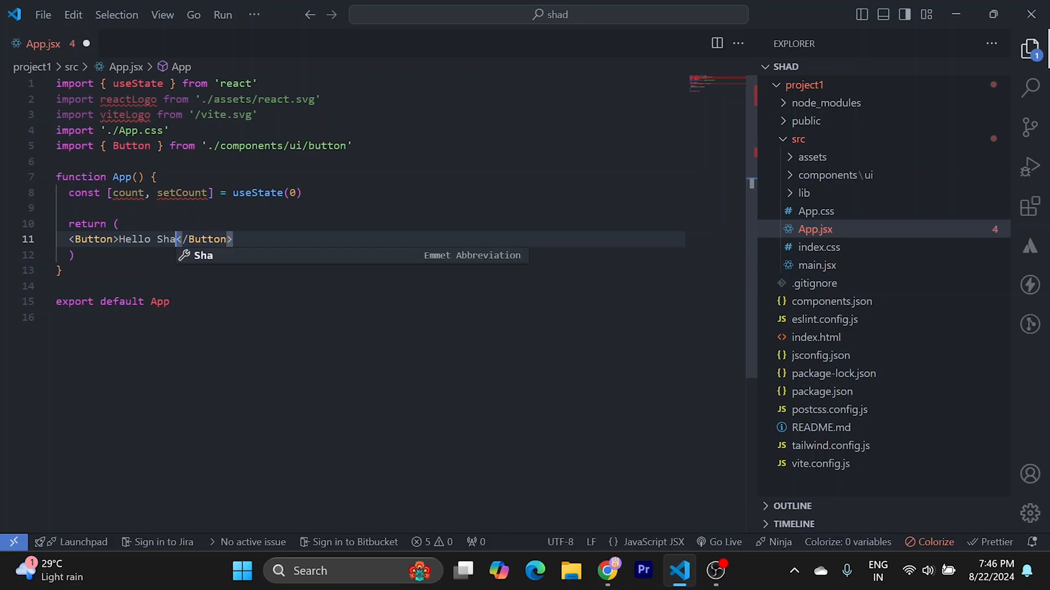
text(dcn)
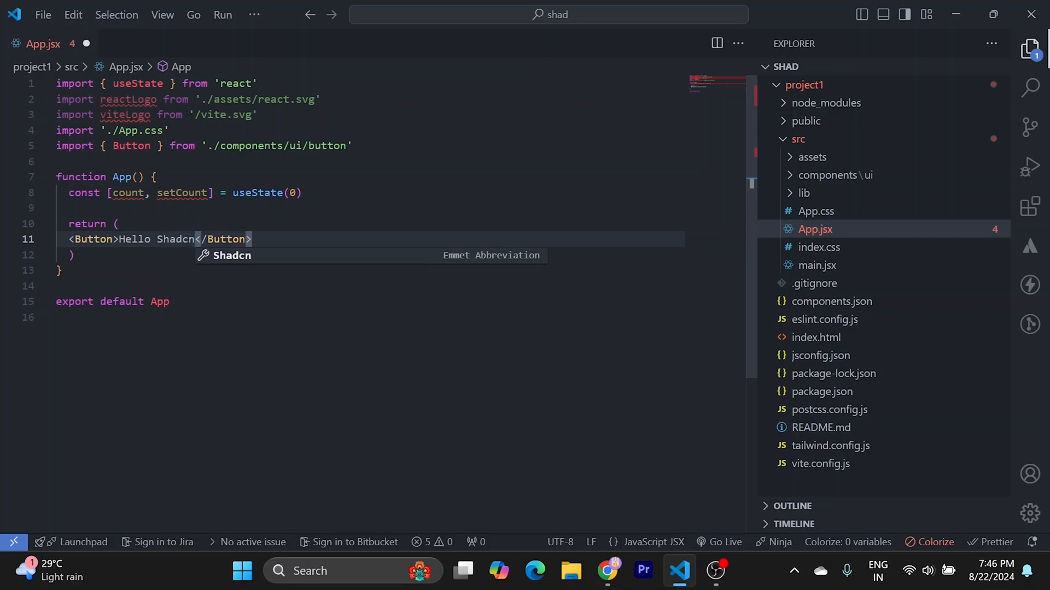
key(Ctrl+S)
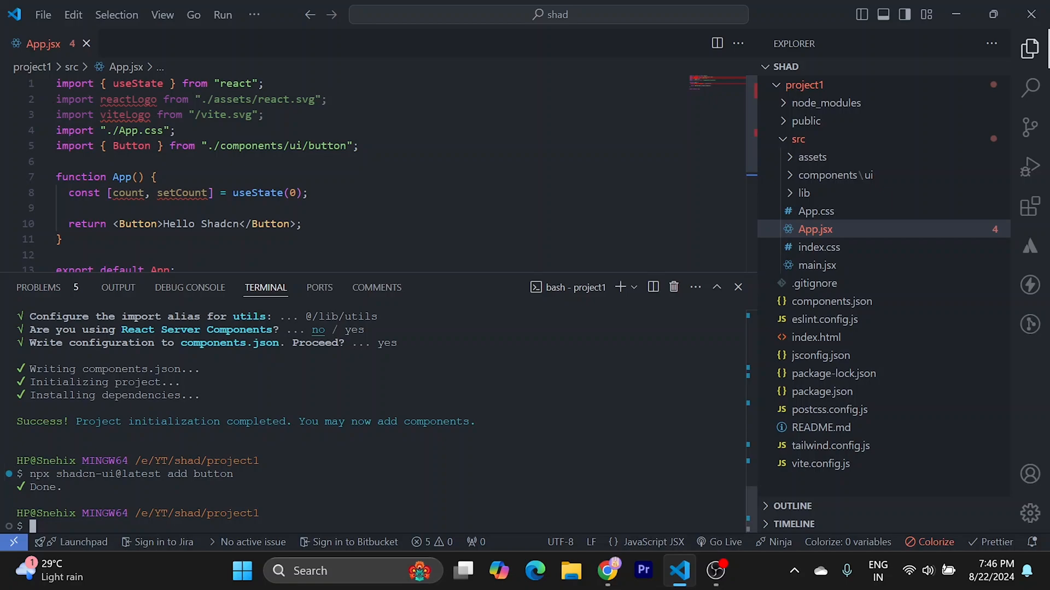
text(npm run de)
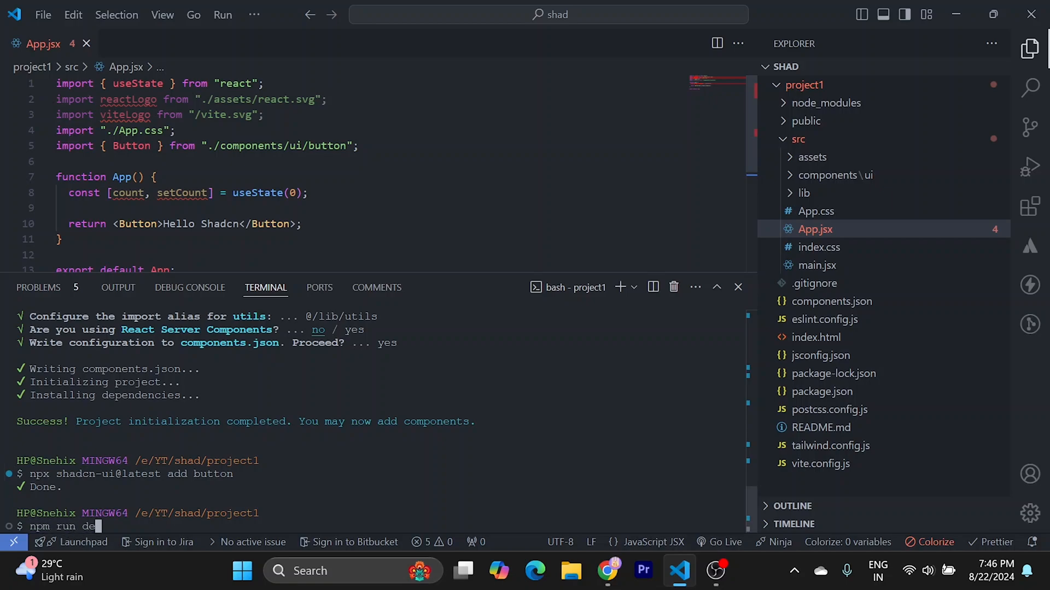
key(Enter)
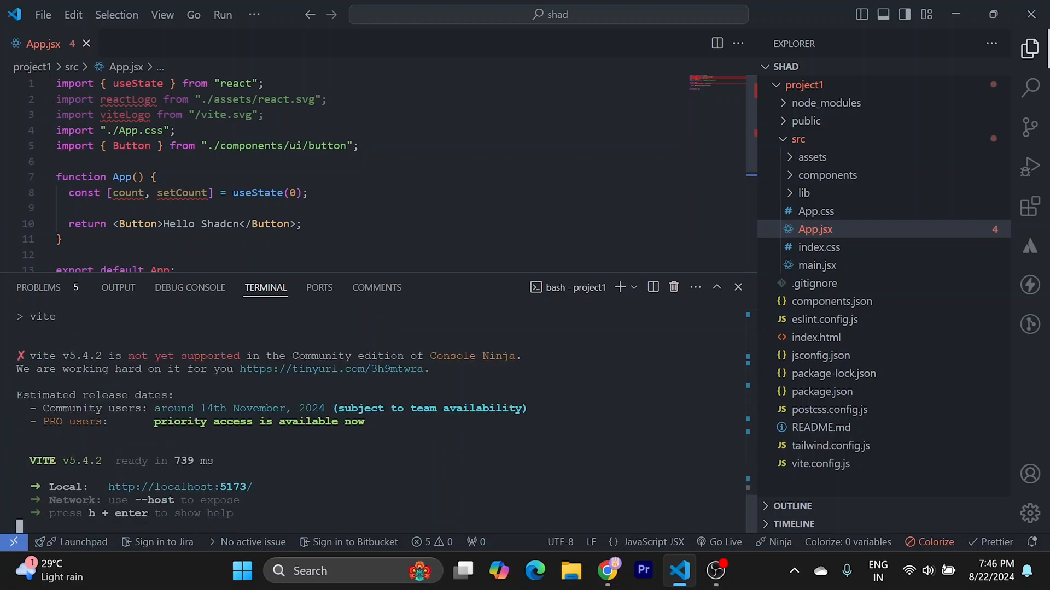
mouse_move(217, 488)
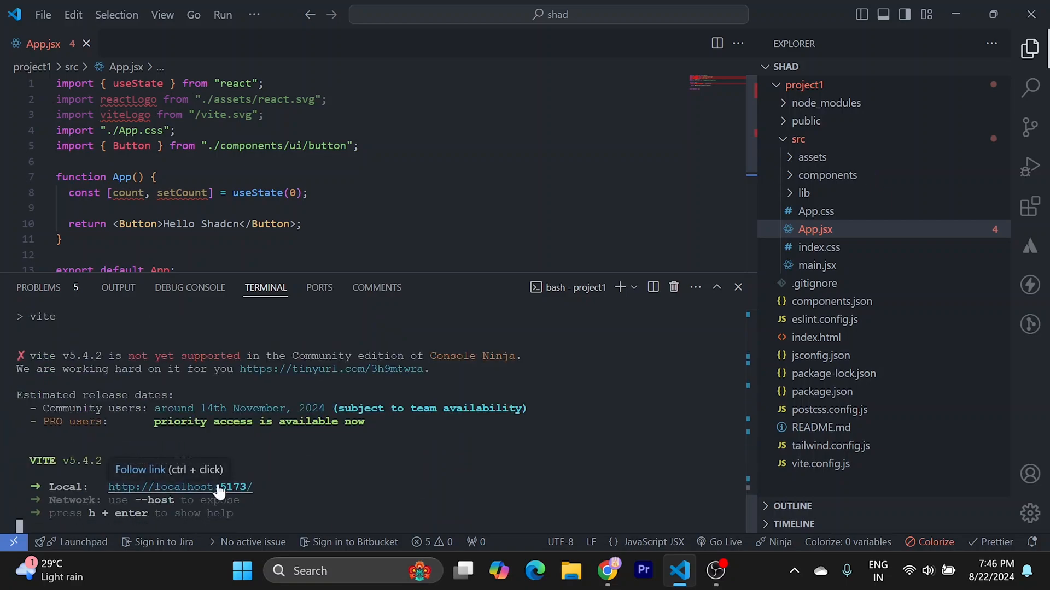
click(180, 487)
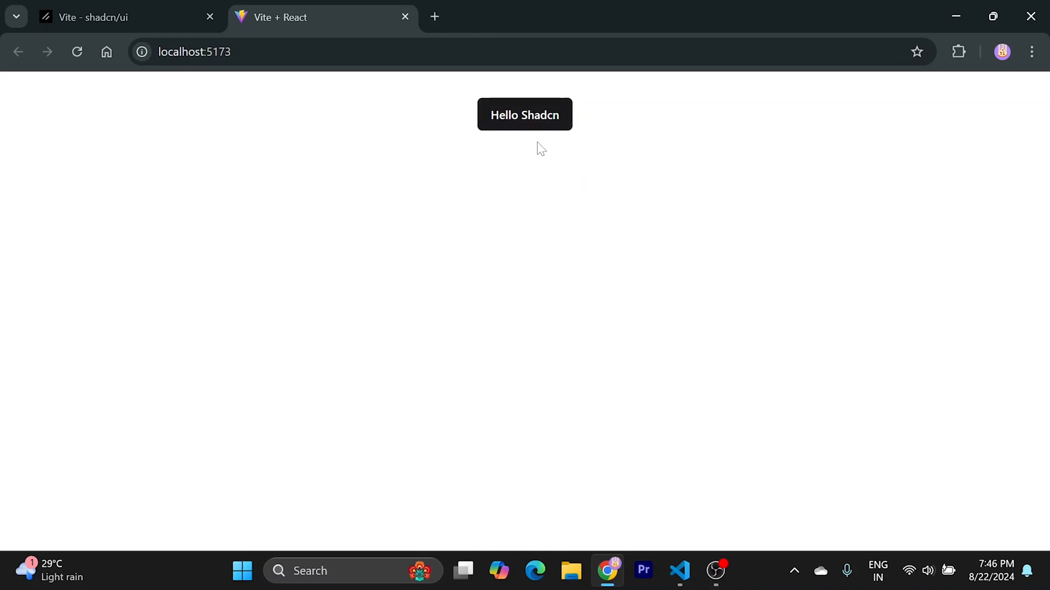